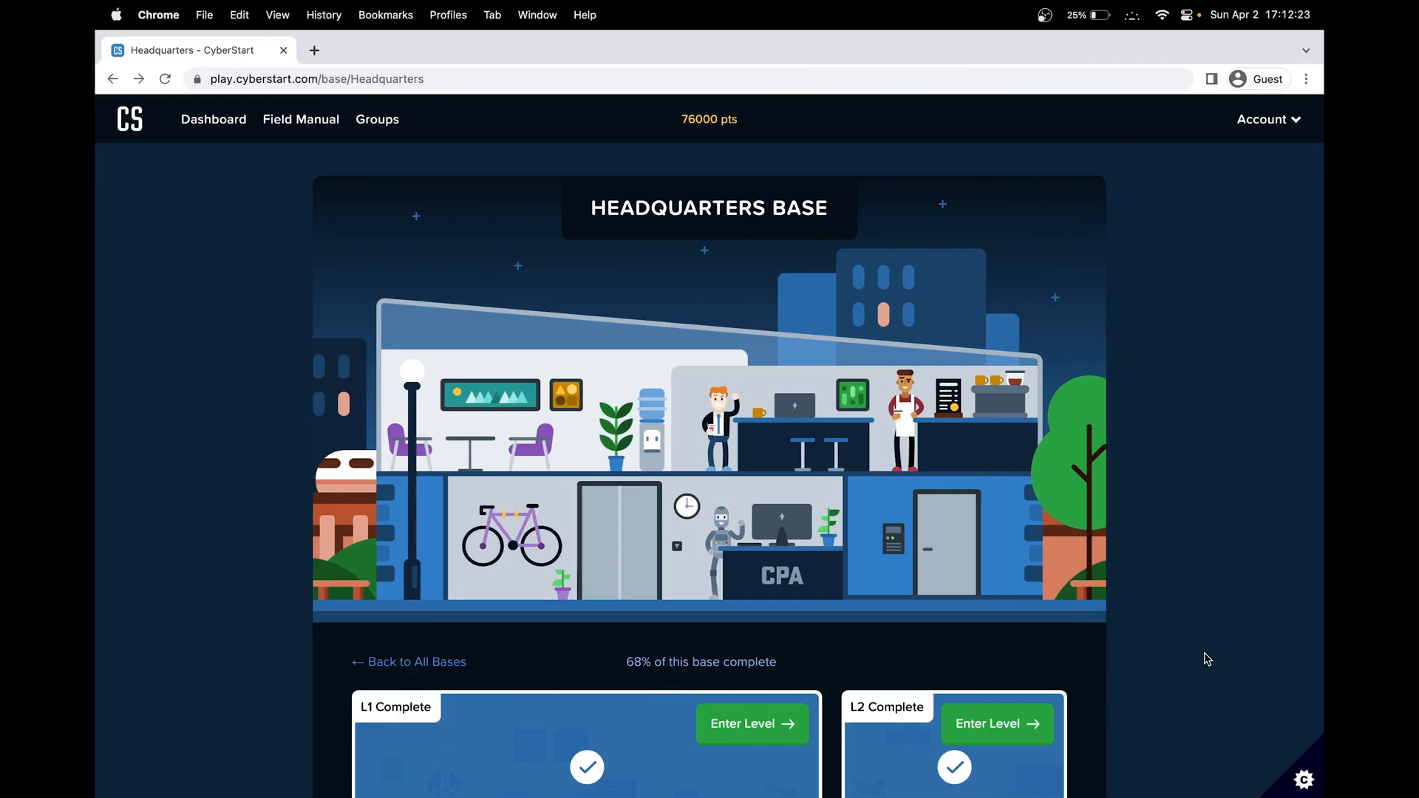
{"action": "mouse_move", "coordinate": [894, 633]}
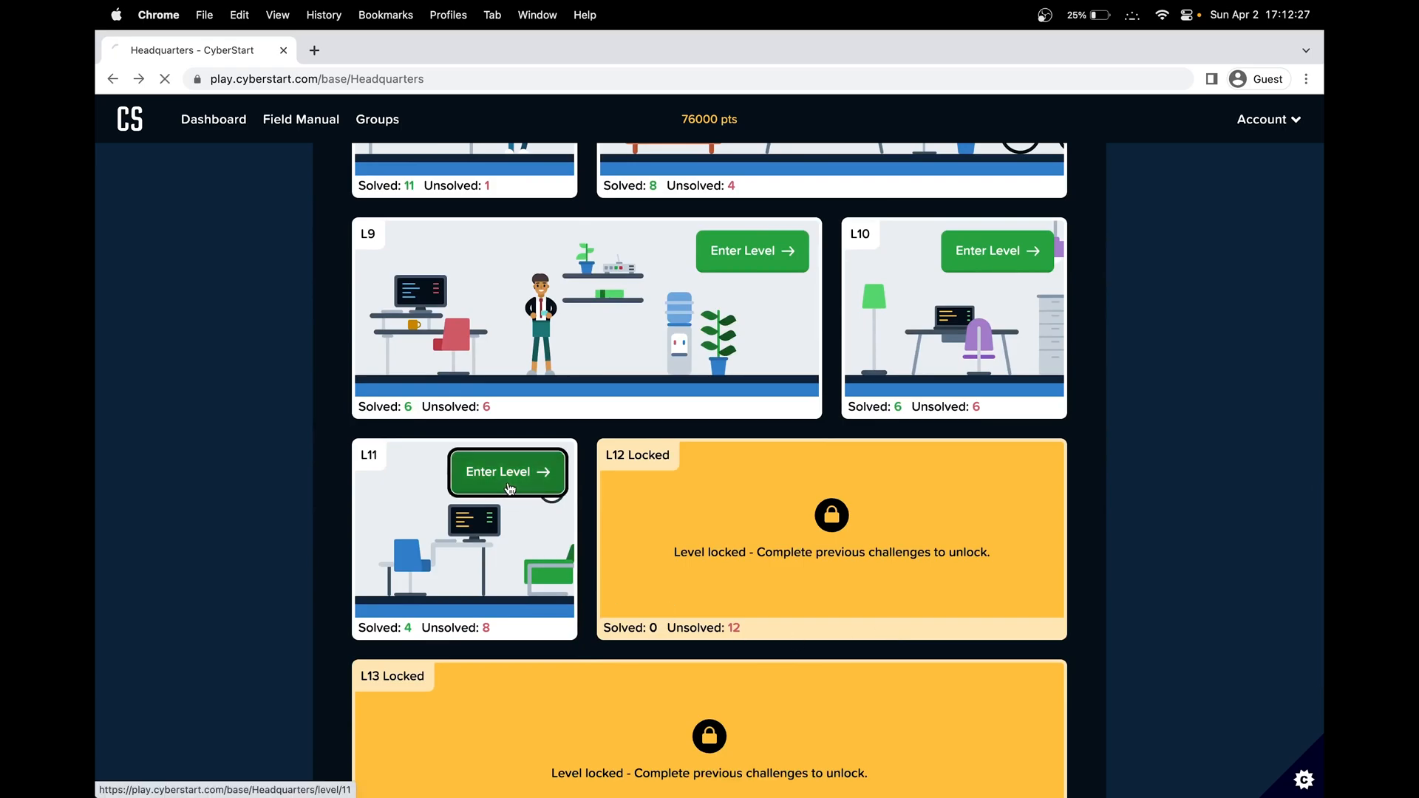
- Enter Headquarters Level 11 and bring up the Cryptonite (C11) challenge briefing
{"action": "left_click", "coordinate": [507, 472]}
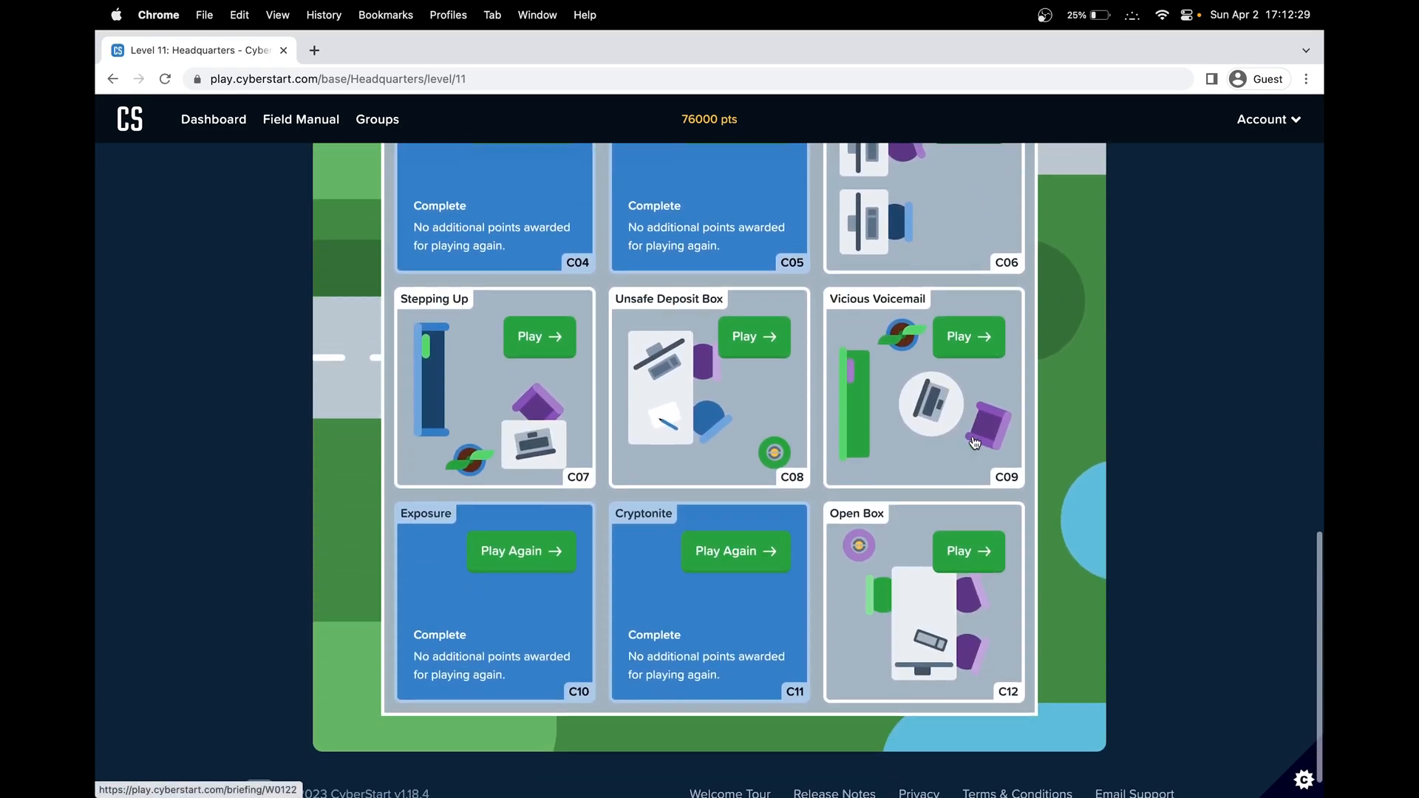
{"action": "left_click", "coordinate": [736, 551]}
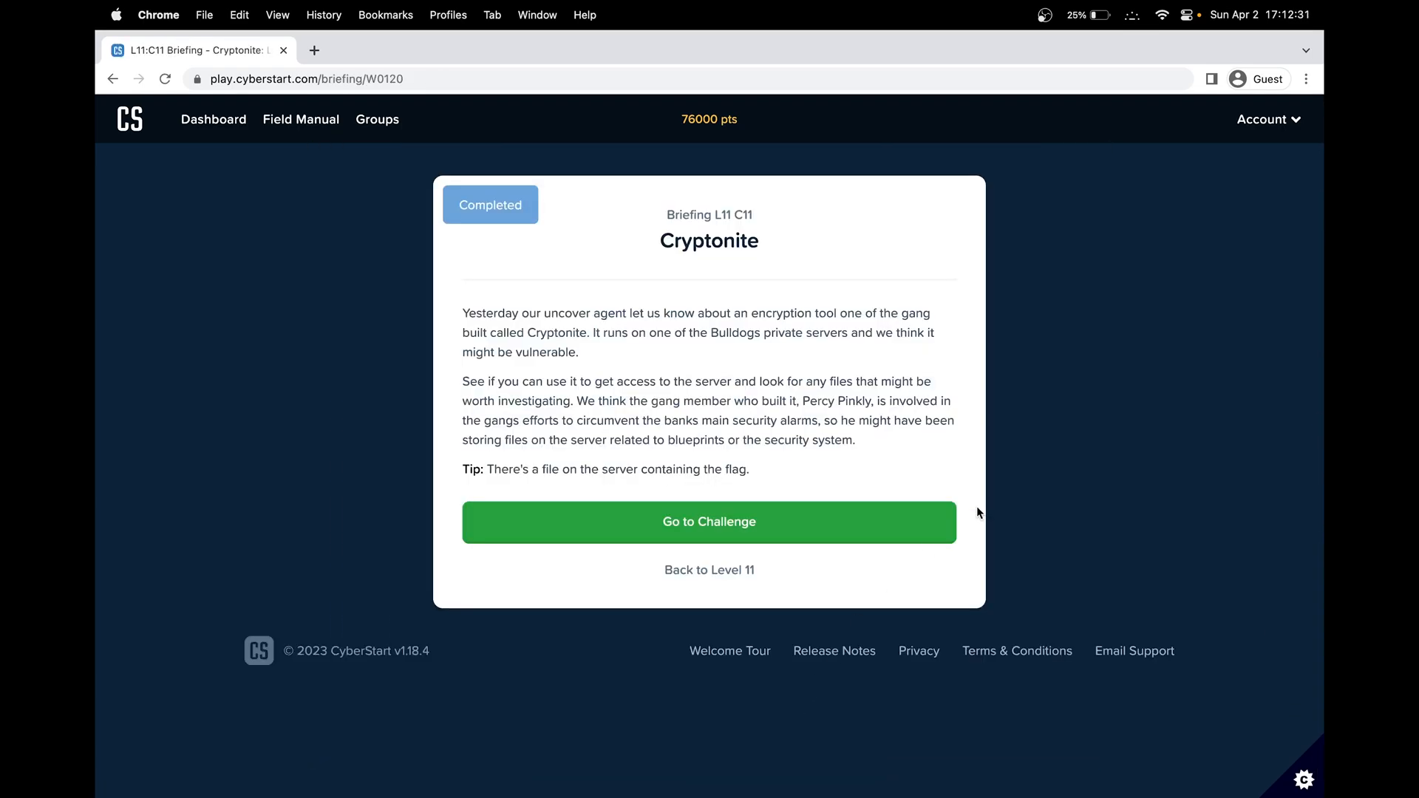
- Launch the Cryptonite challenge and show its briefing beside the command console
{"action": "left_click", "coordinate": [710, 522]}
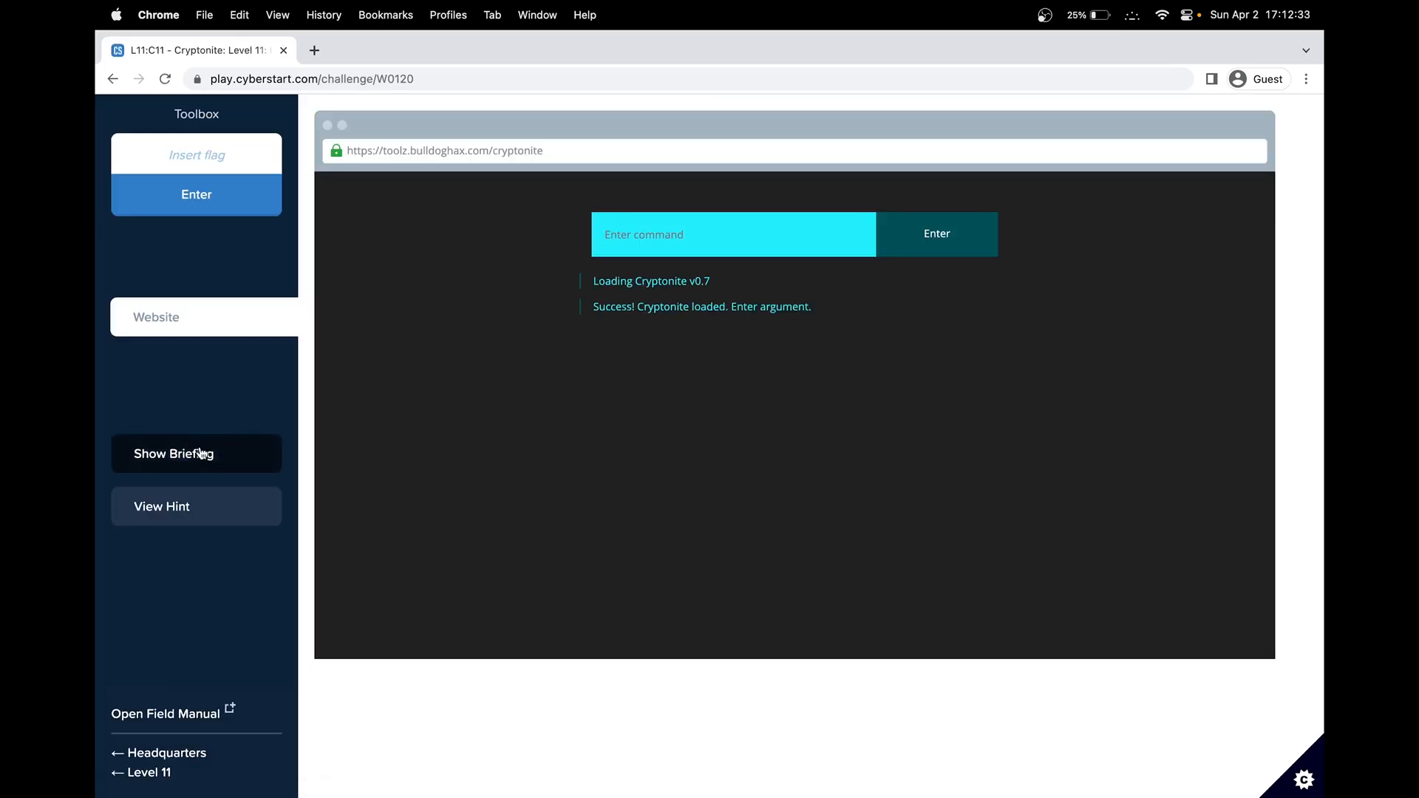
{"action": "left_click", "coordinate": [195, 454]}
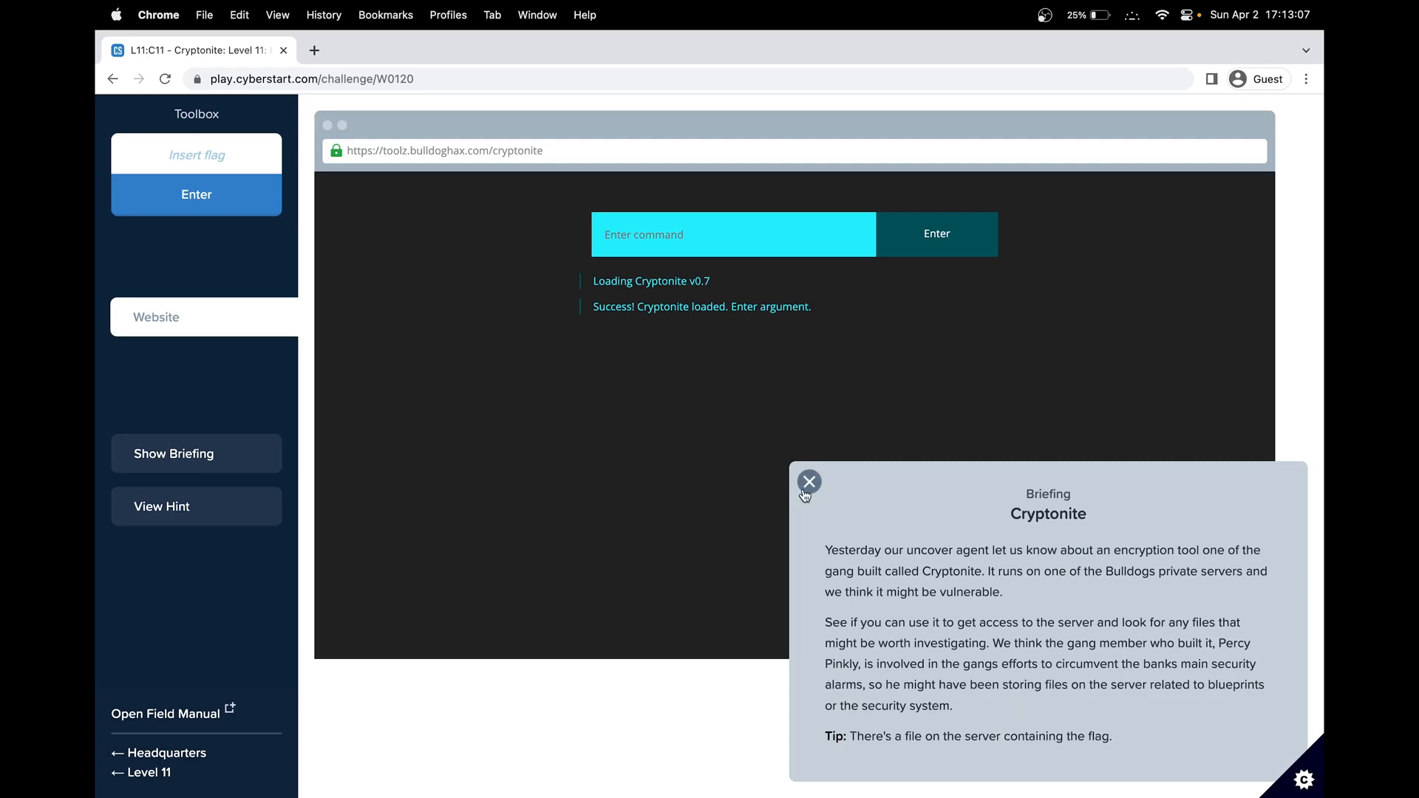
{"action": "left_click", "coordinate": [810, 482]}
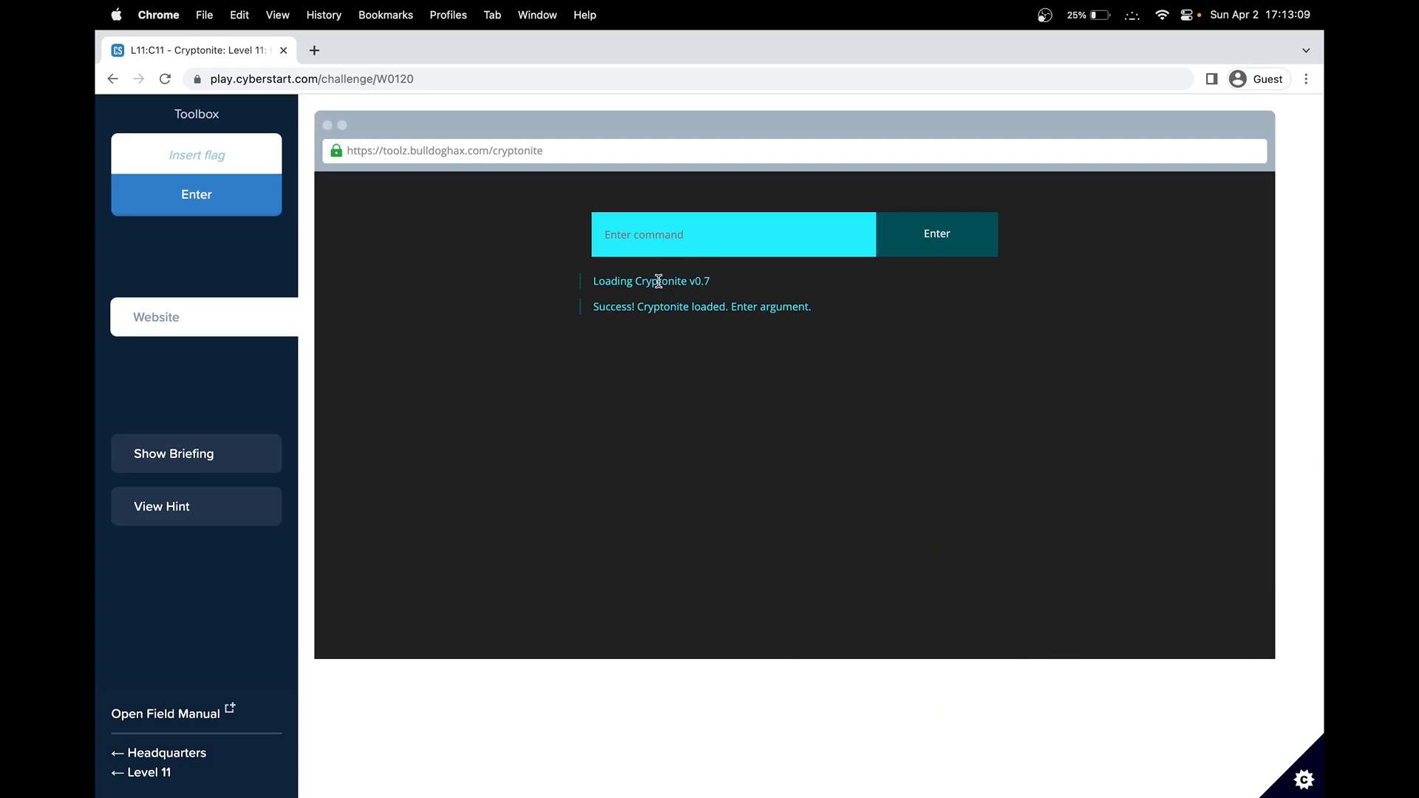
{"action": "left_click", "coordinate": [195, 454]}
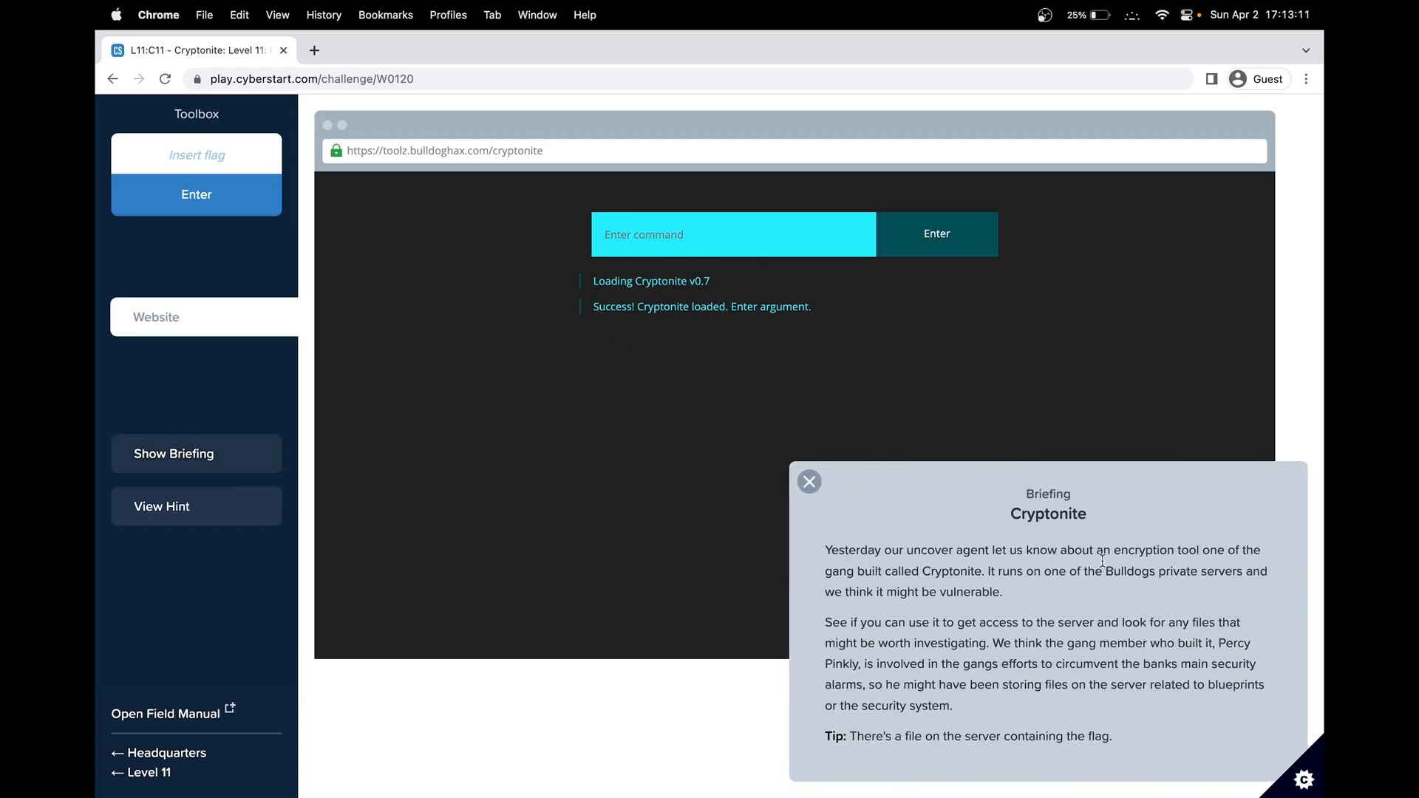
{"action": "mouse_move", "coordinate": [798, 461]}
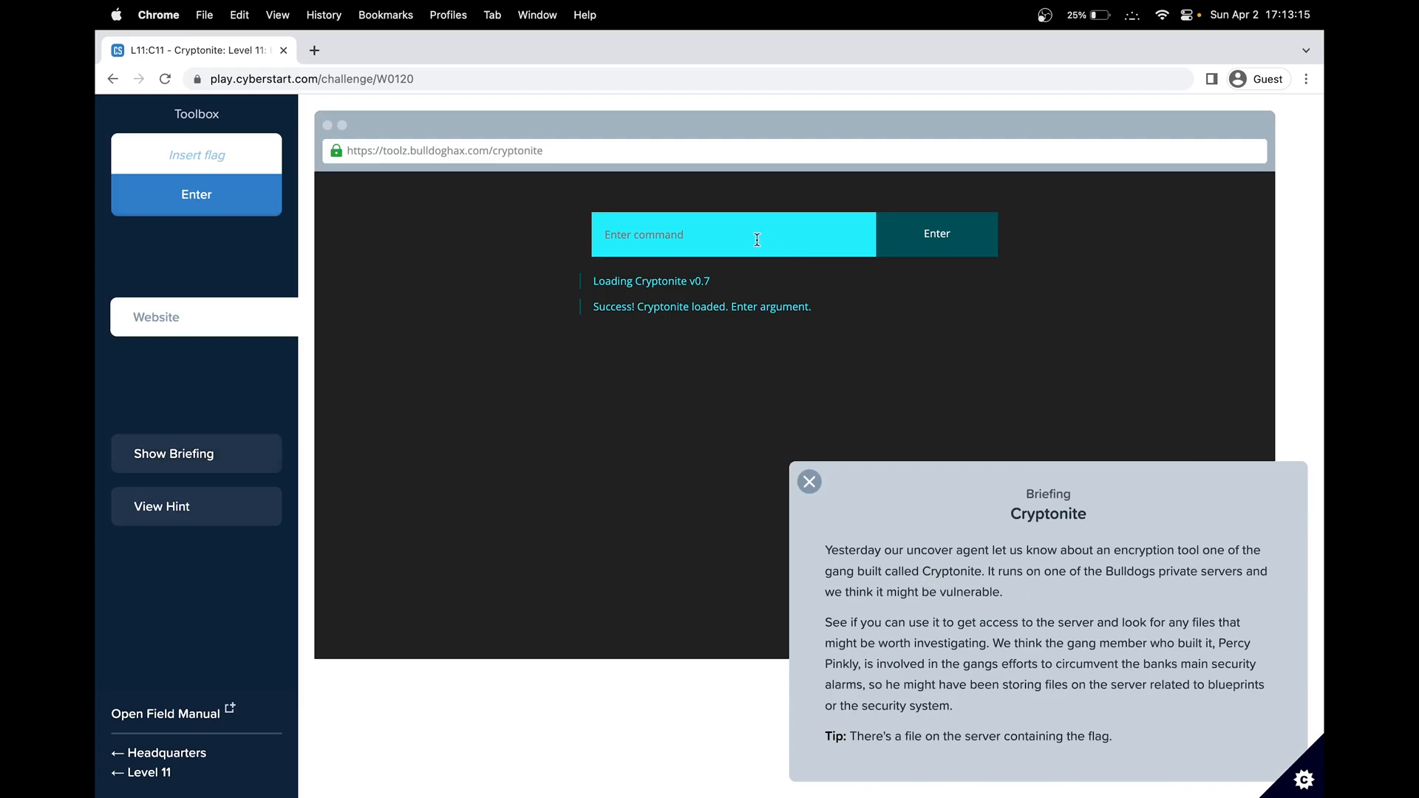
- Run the 'Cryptonite' command in the console, which prints the tool version
{"action": "type", "text": "cy"}
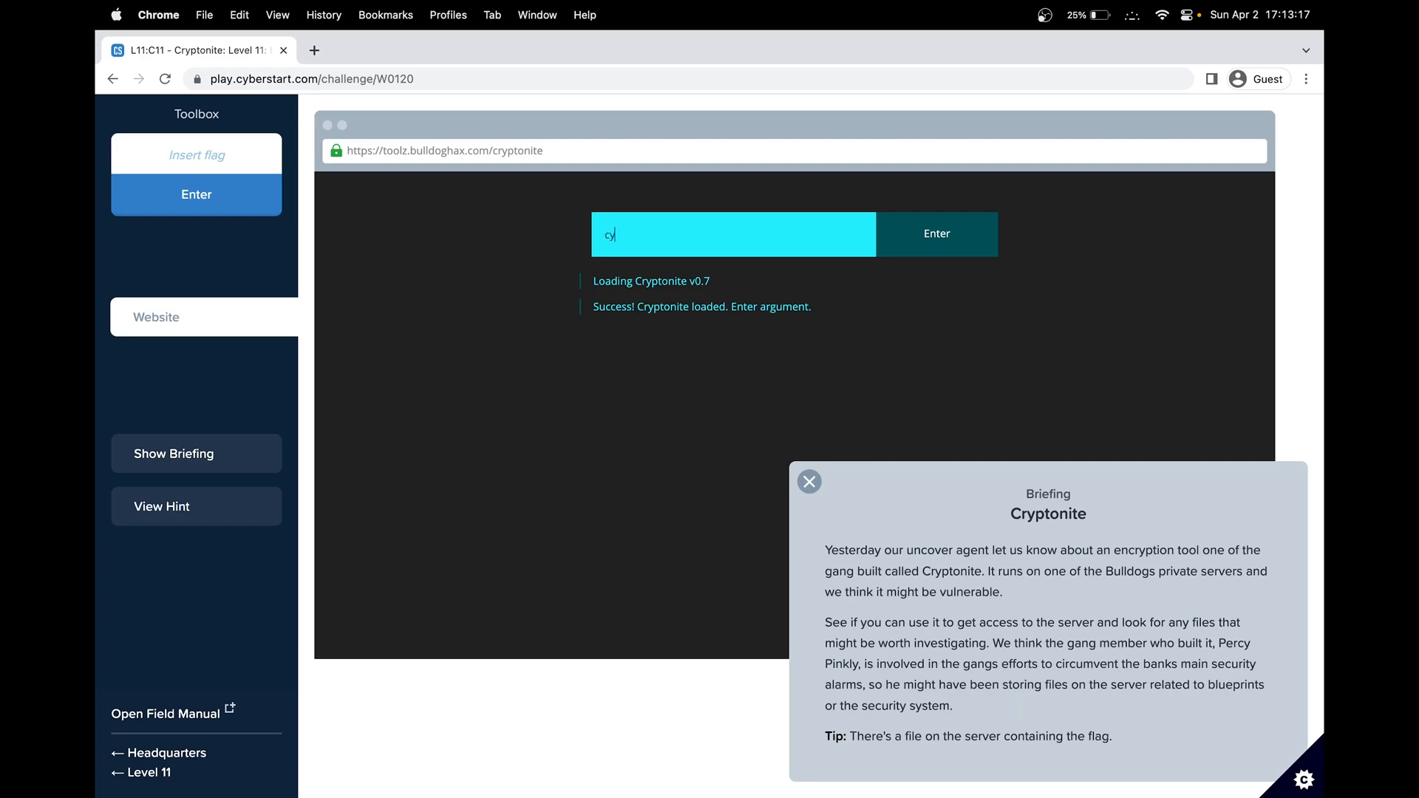
{"action": "type", "text": "rp"}
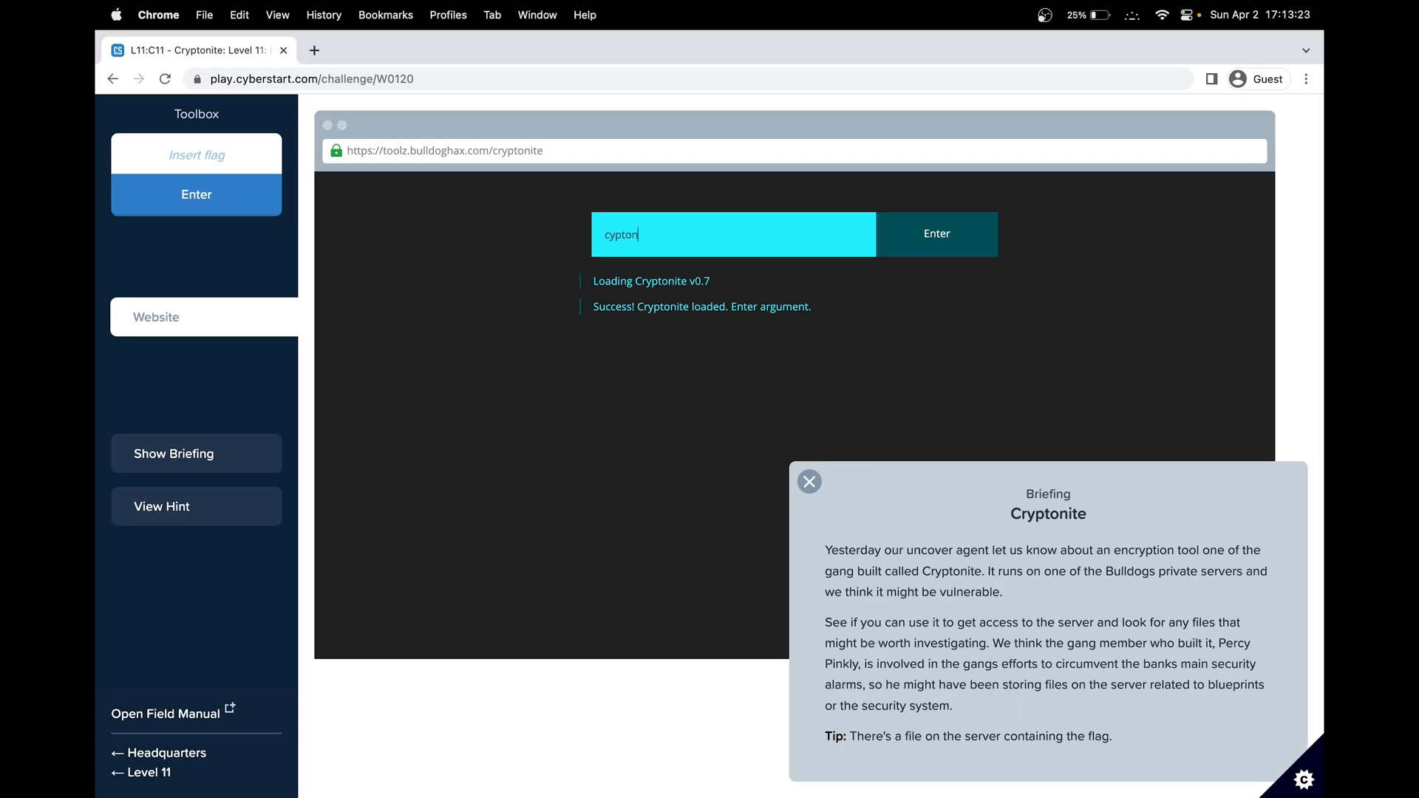
{"action": "type", "text": "ite"}
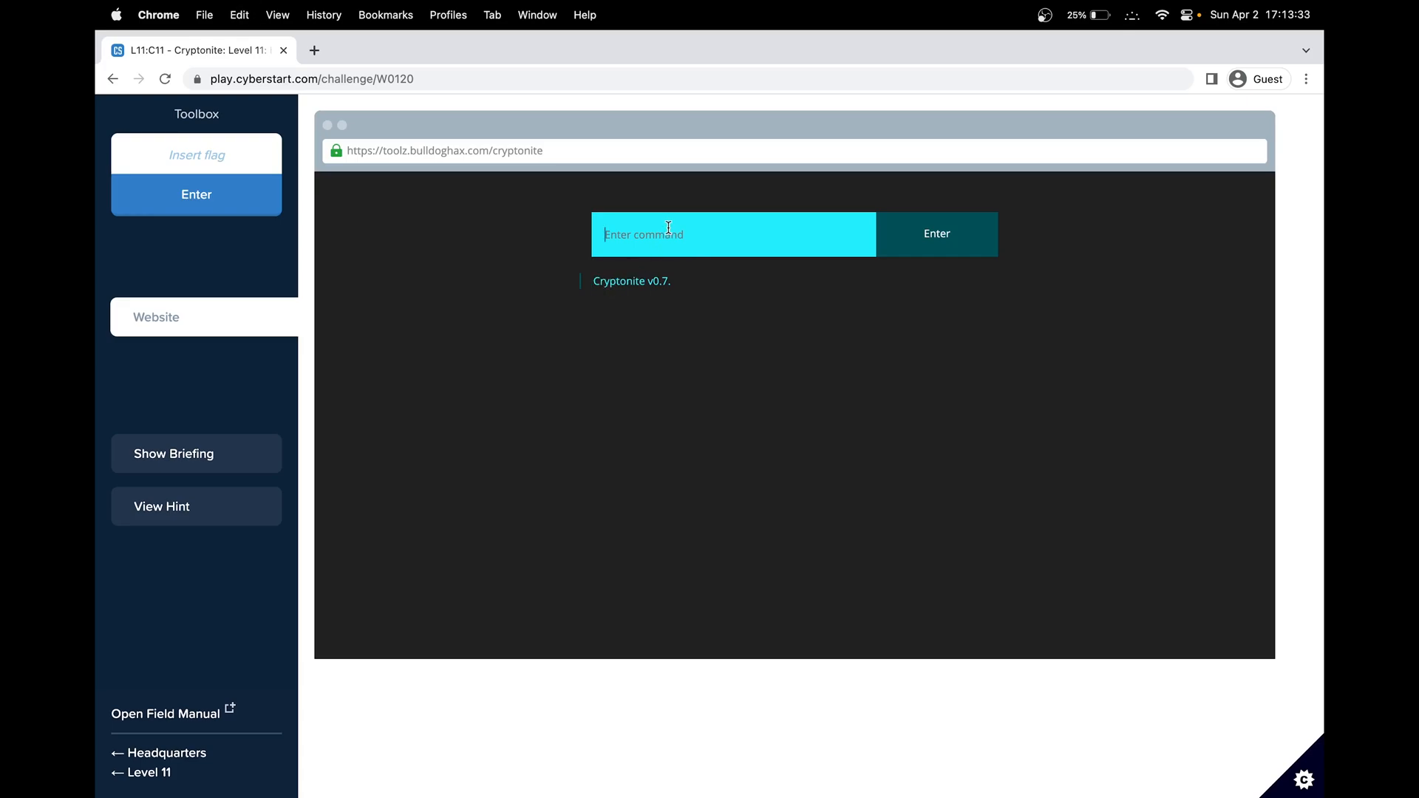
{"action": "type", "text": "Cryptonite"}
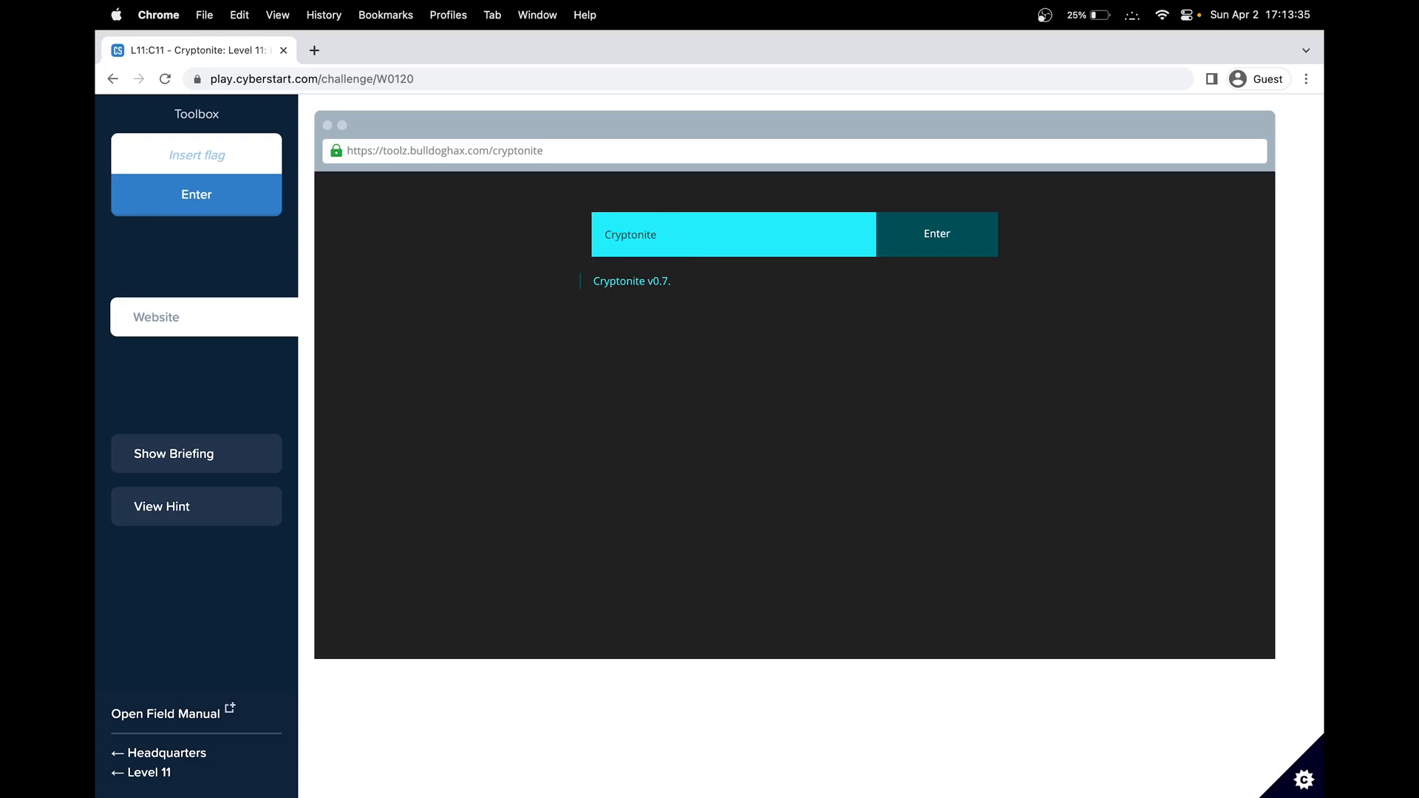
{"action": "left_click", "coordinate": [937, 233]}
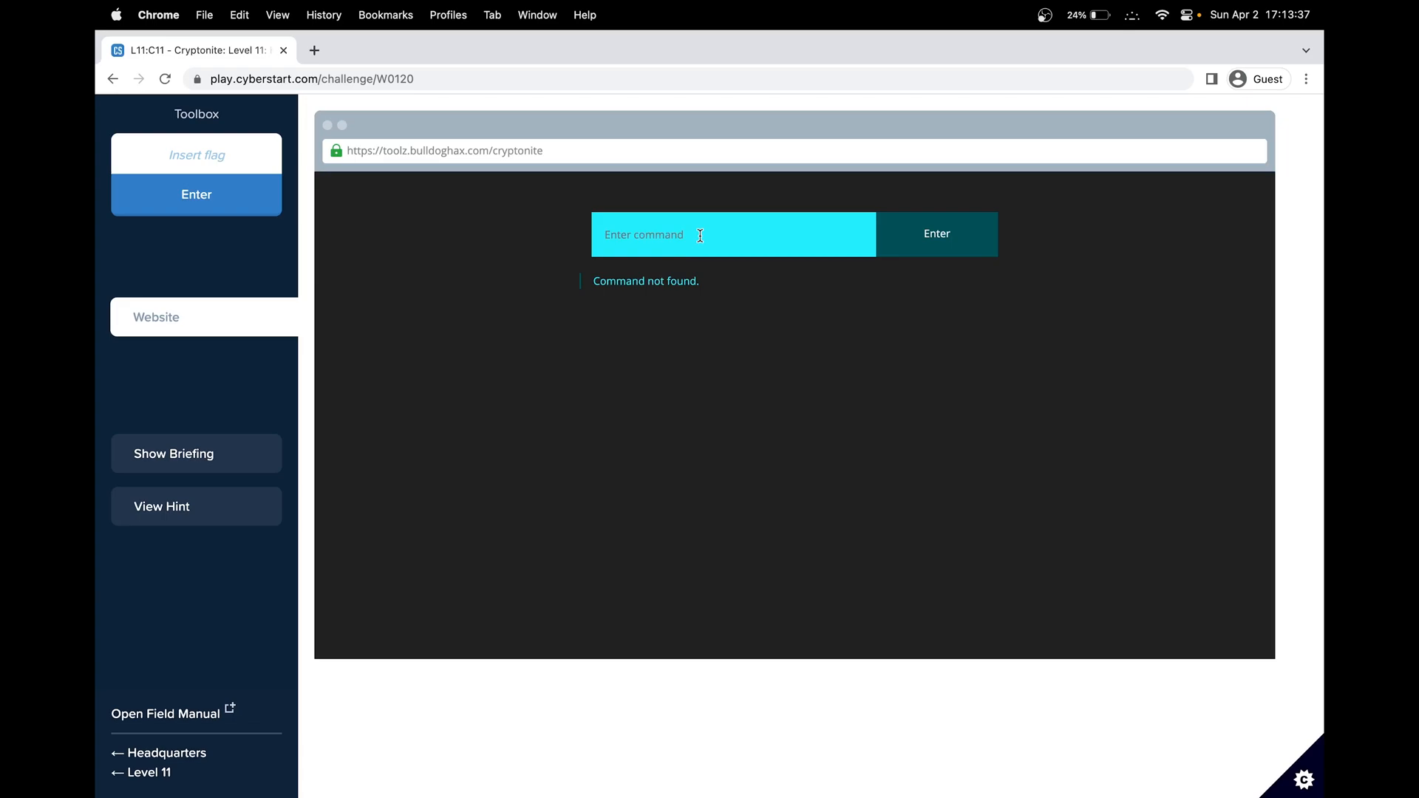
- Try 'Cryptonite -he', which the console rejects with 'Command not found'
{"action": "type", "text": "Cryptonite -he"}
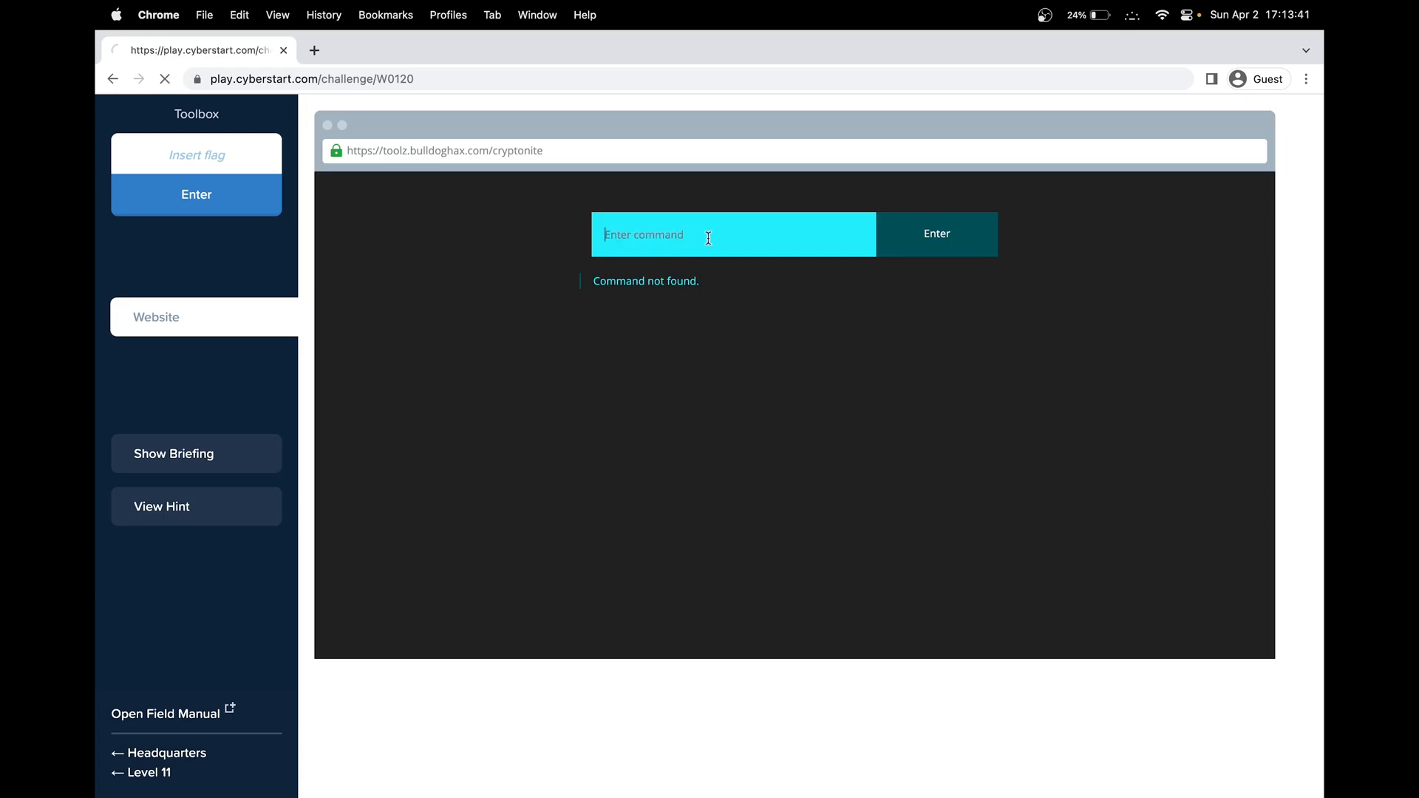
{"action": "type", "text": "Cryptonite"}
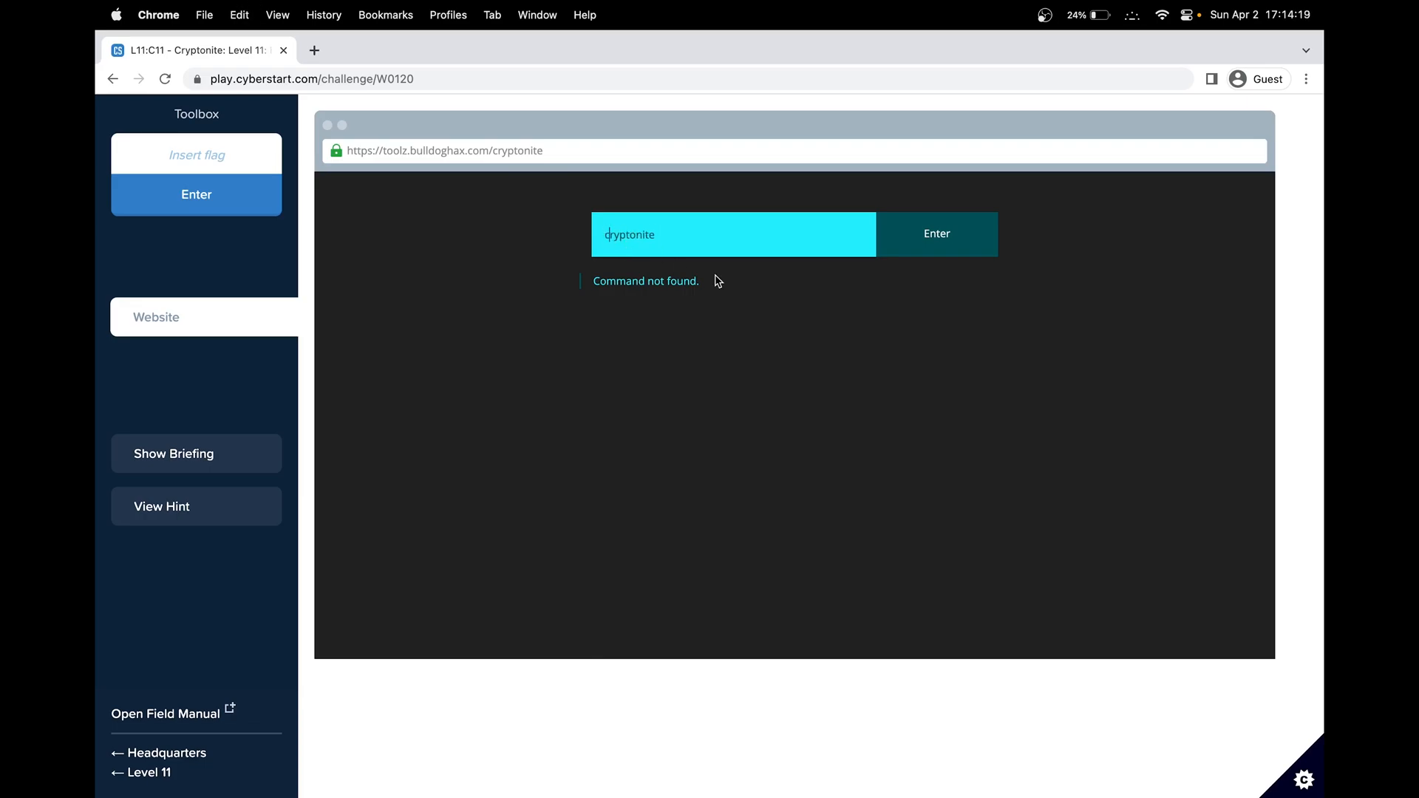
- Review the help text's arguments and select the capitalised 'Cryptonite' word to retype it lowercase
{"action": "left_click", "coordinate": [937, 233]}
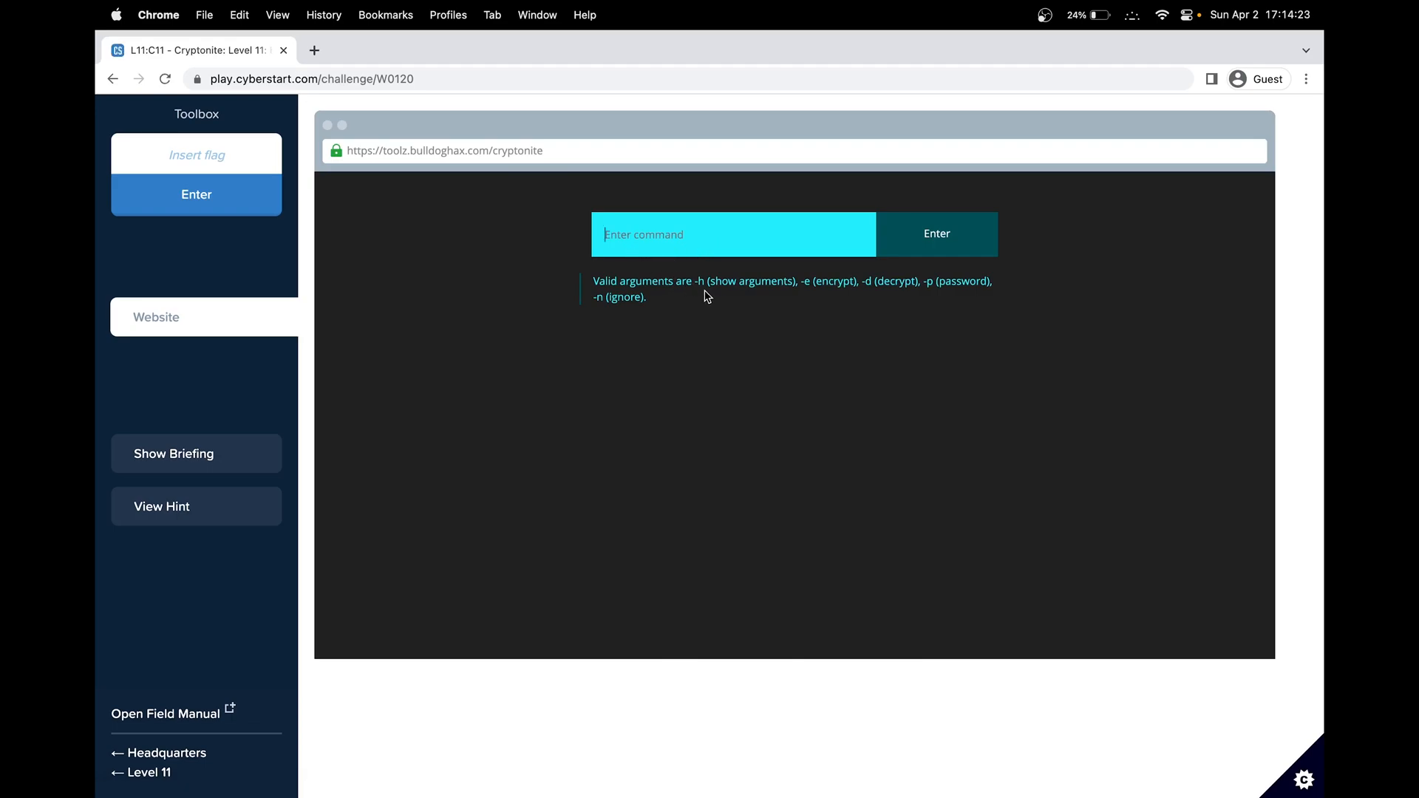
{"action": "double_click", "coordinate": [736, 280]}
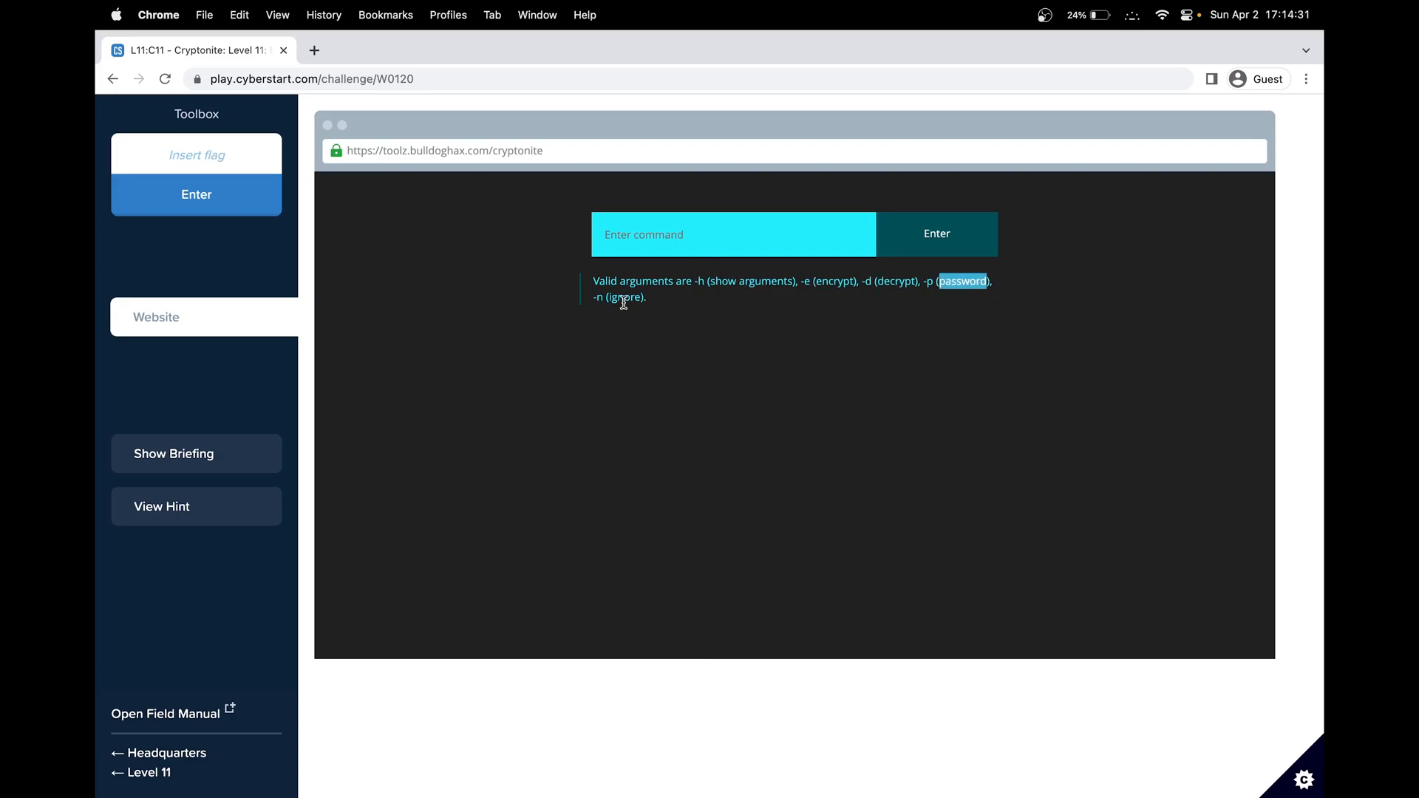
{"action": "double_click", "coordinate": [623, 297]}
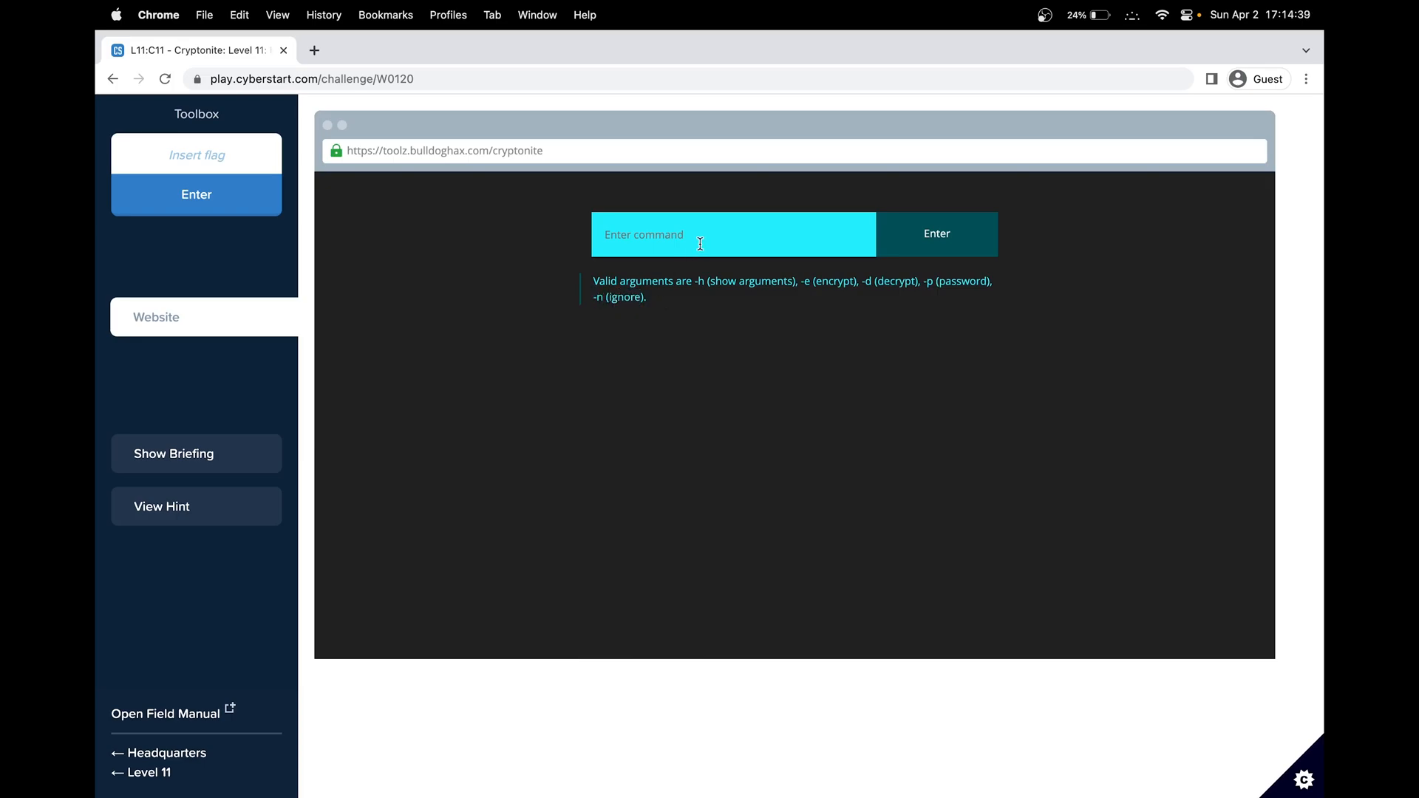
{"action": "type", "text": "Cryptonite"}
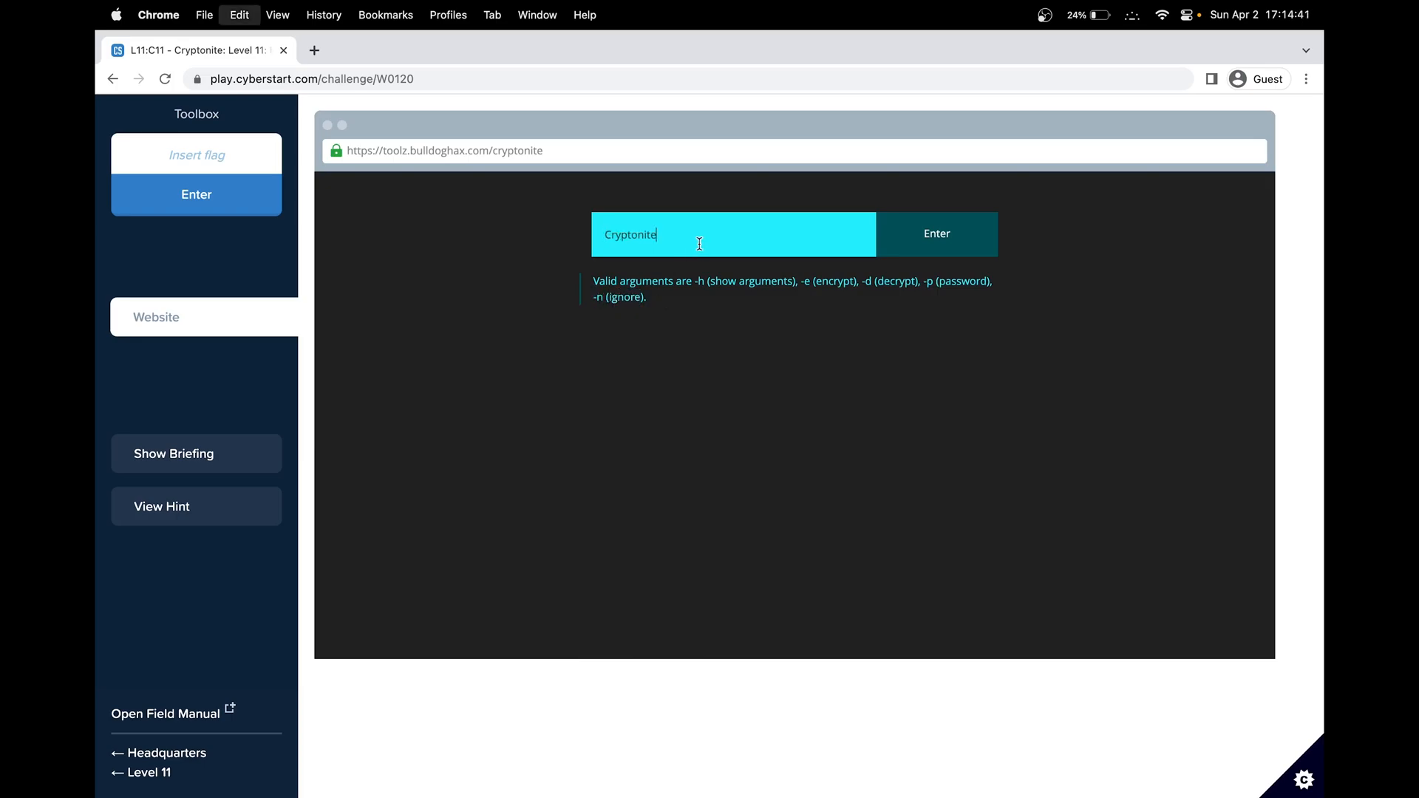
{"action": "double_click", "coordinate": [629, 235]}
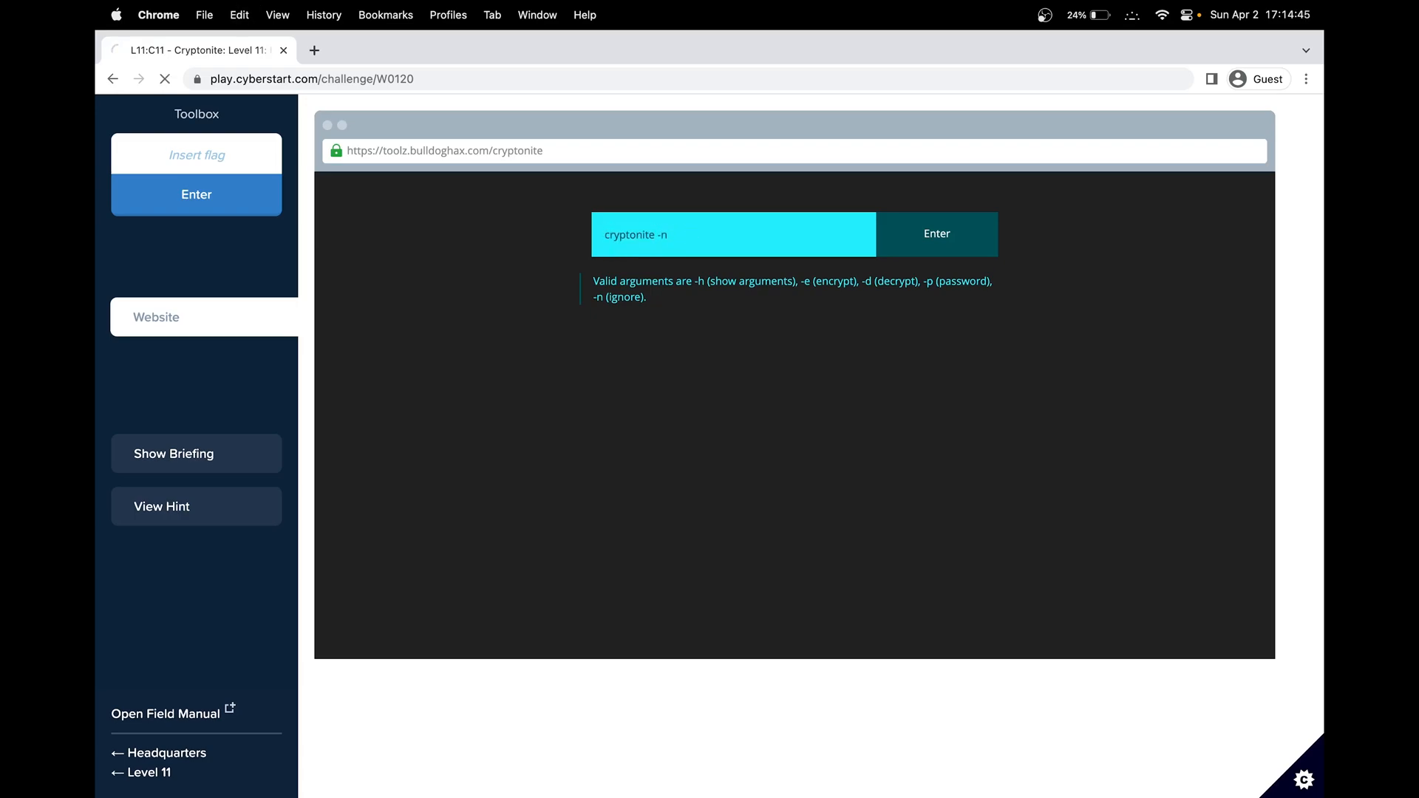
- Run 'cryptonite -n; ls' so the injected listing reveals the server's files
{"action": "left_click", "coordinate": [937, 234]}
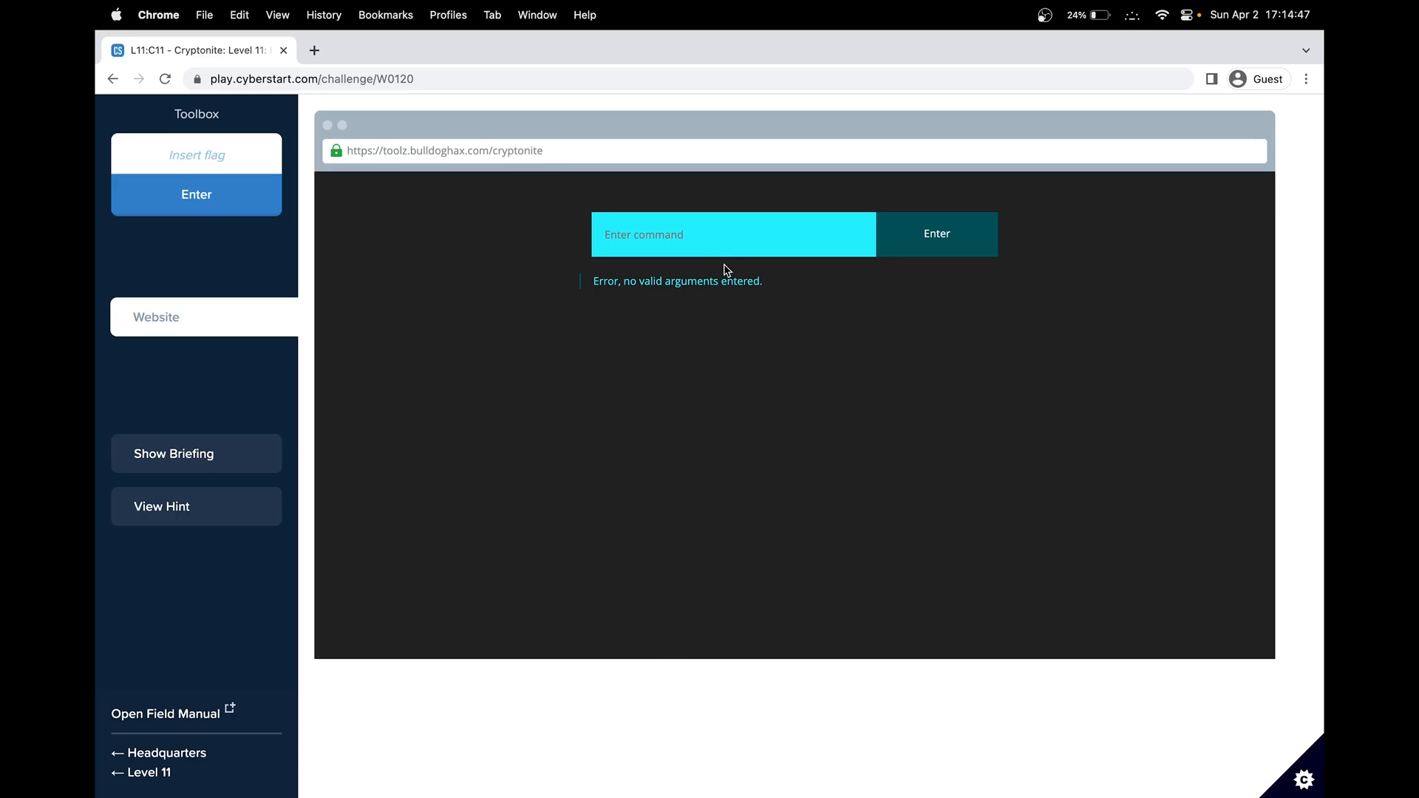
{"action": "type", "text": "cryptonite"}
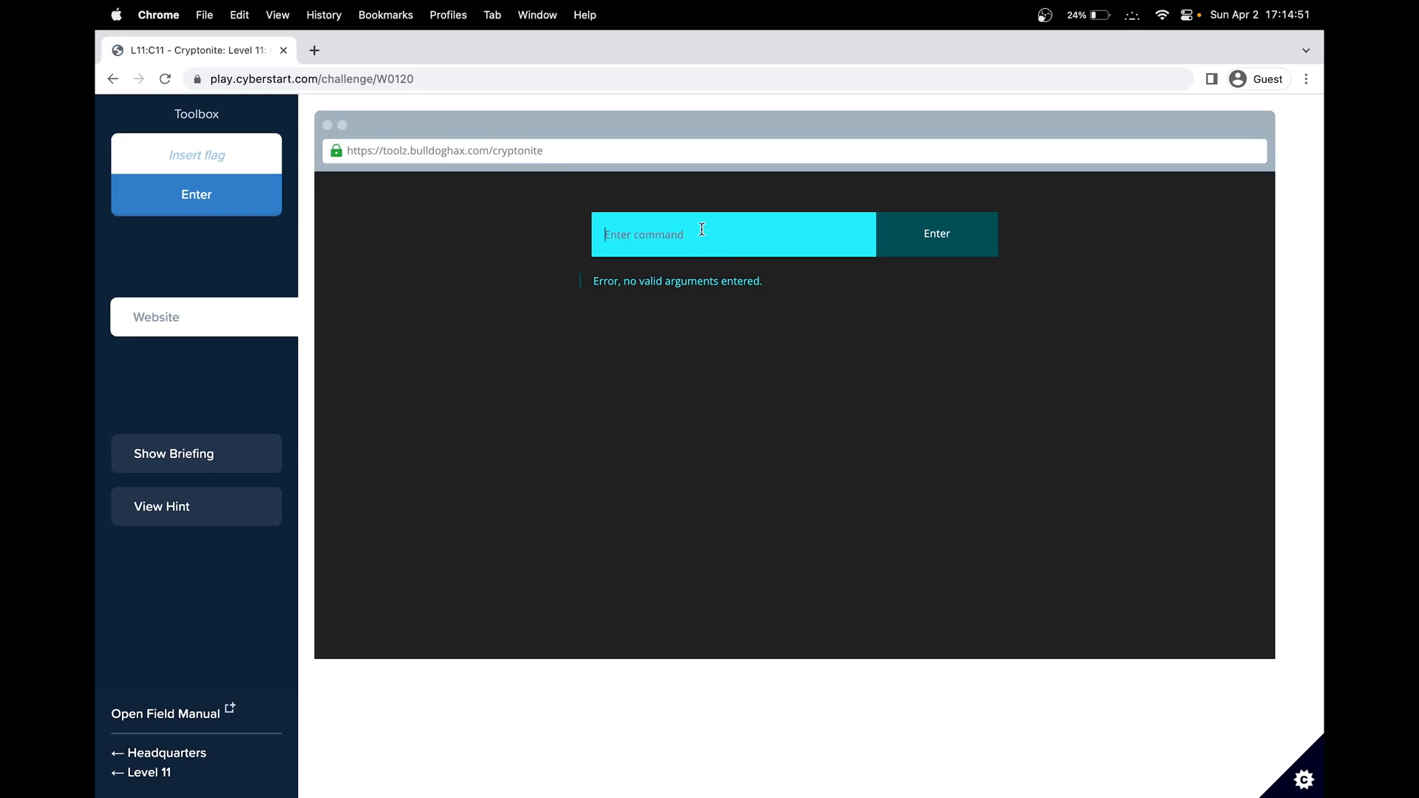
{"action": "type", "text": "cryptonite -n"}
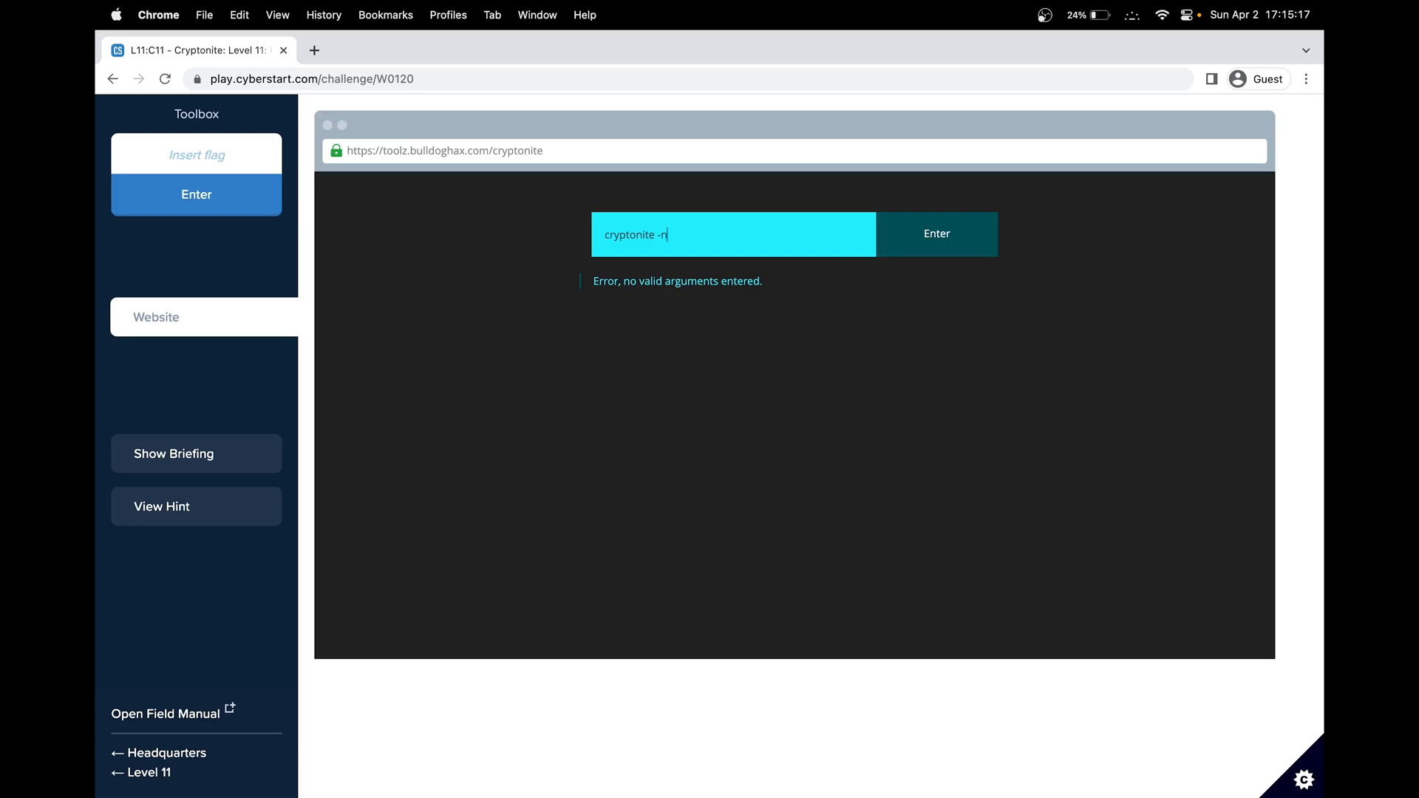
{"action": "type", "text": ";"}
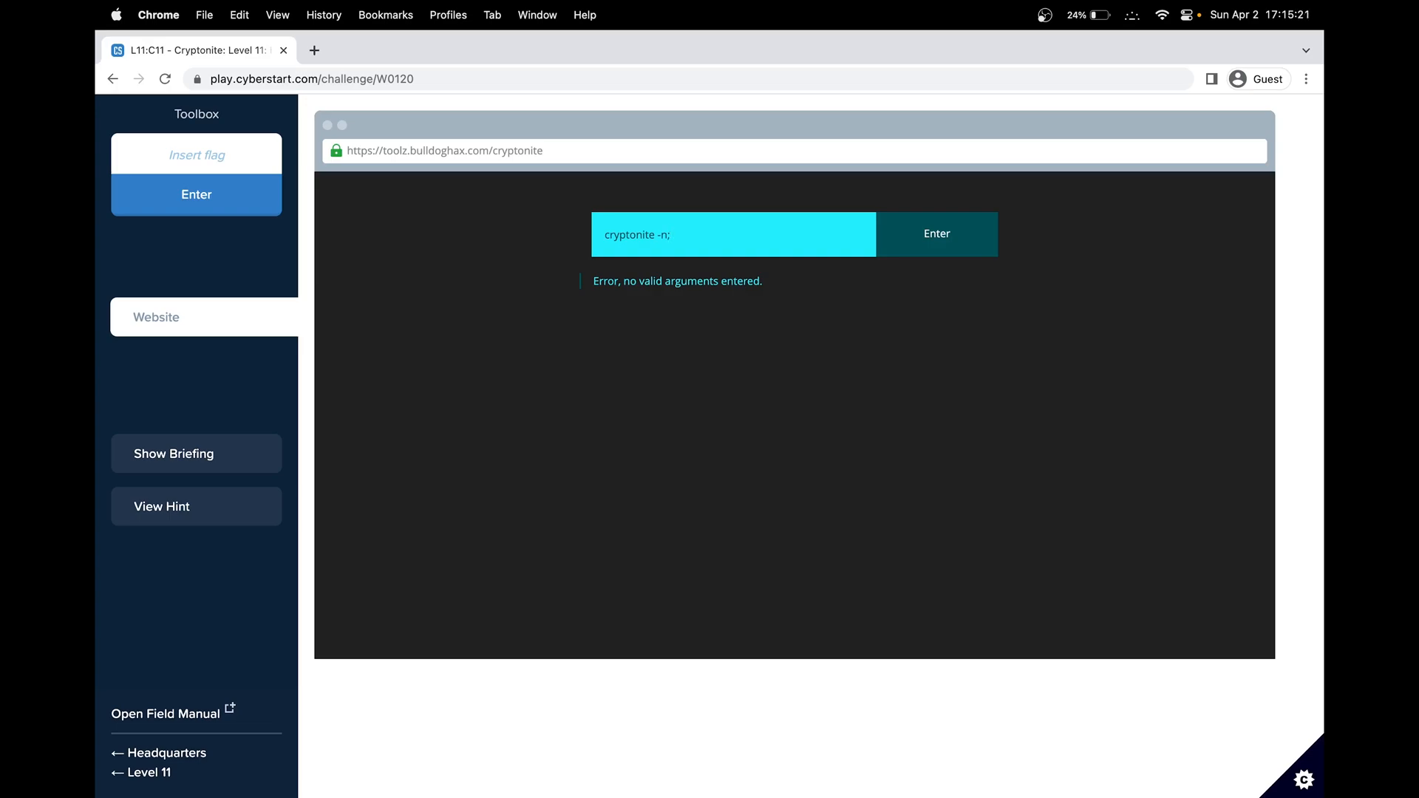
{"action": "type", "text": "ls"}
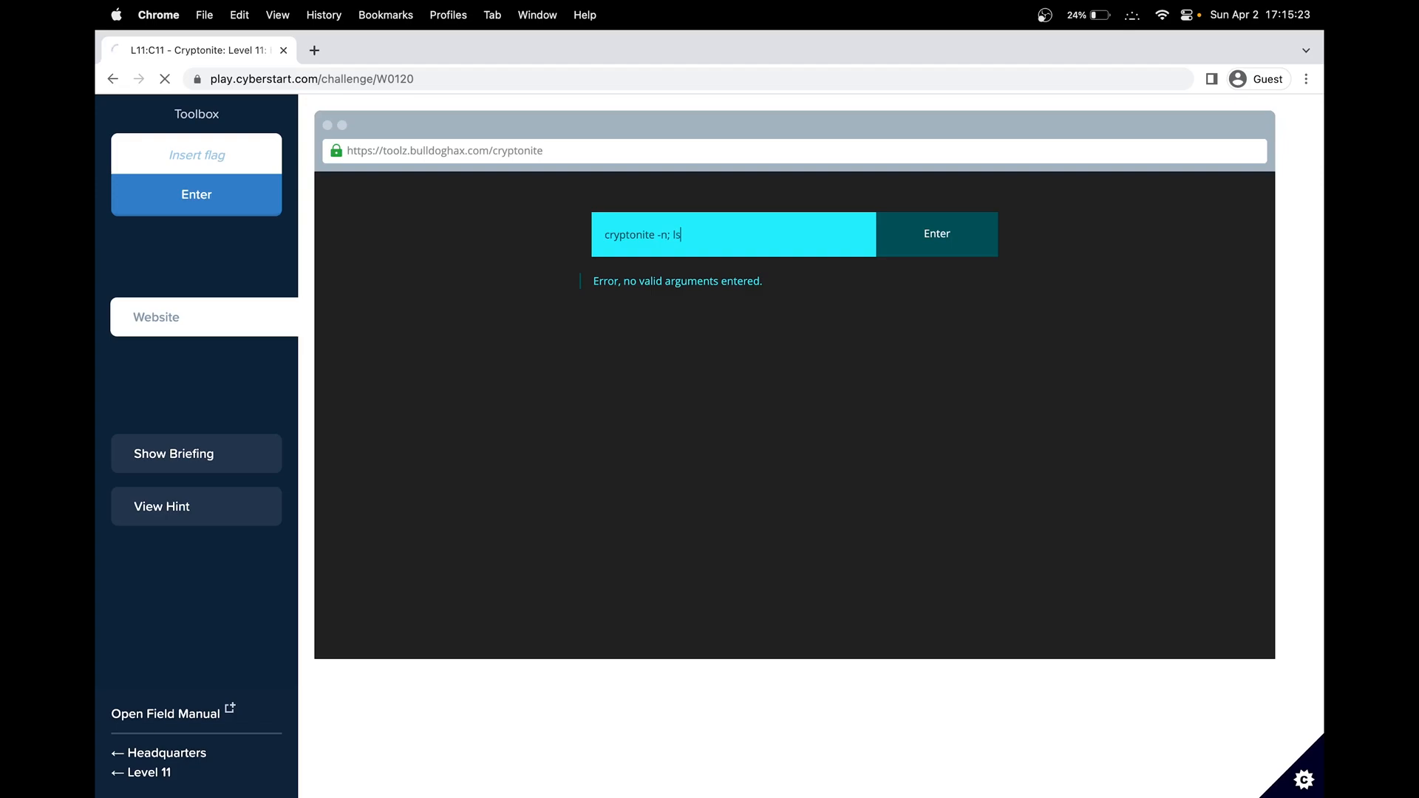
{"action": "left_click", "coordinate": [937, 233]}
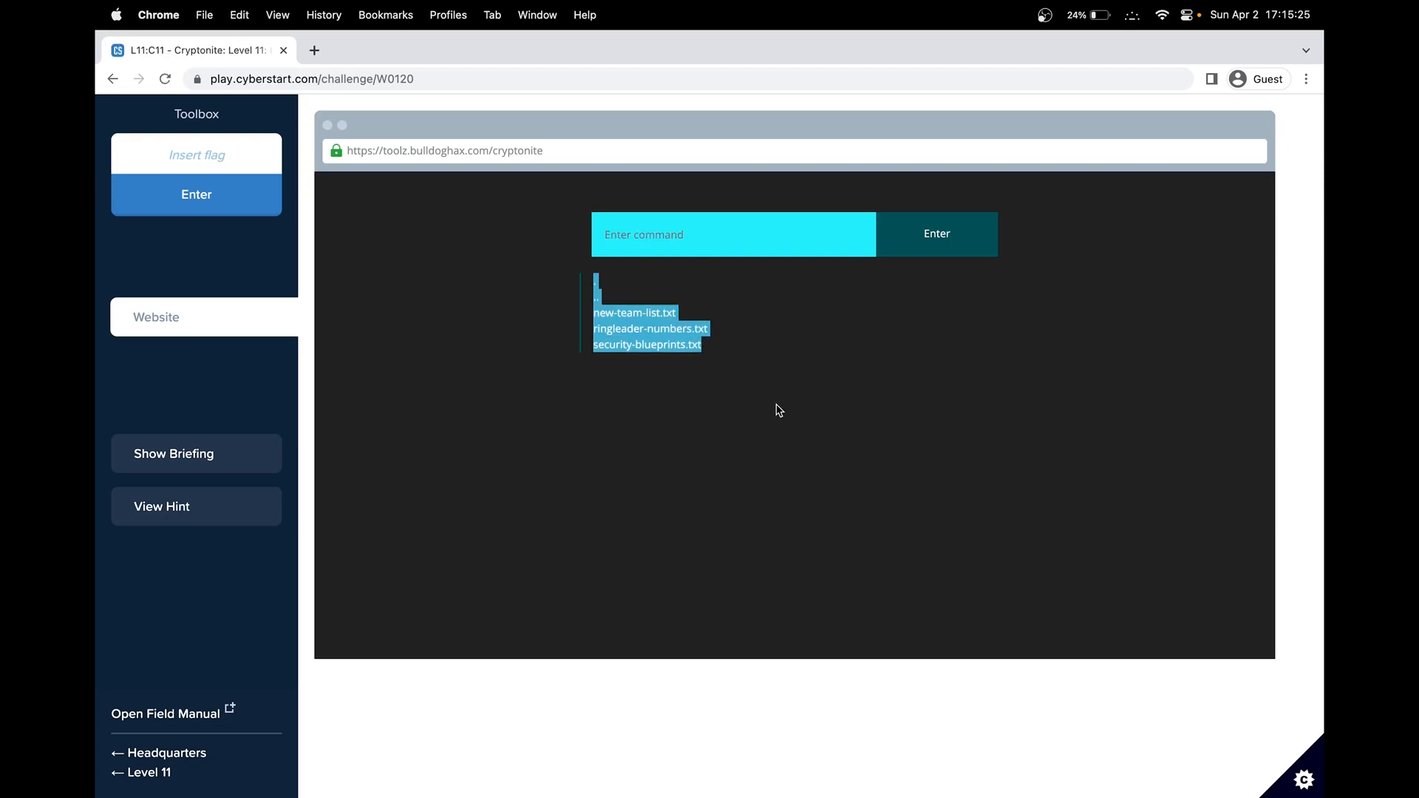
- Run 'cryptonite -n; cat security-blueprints.txt' to print the hidden flag
{"action": "type", "text": "cryptonite"}
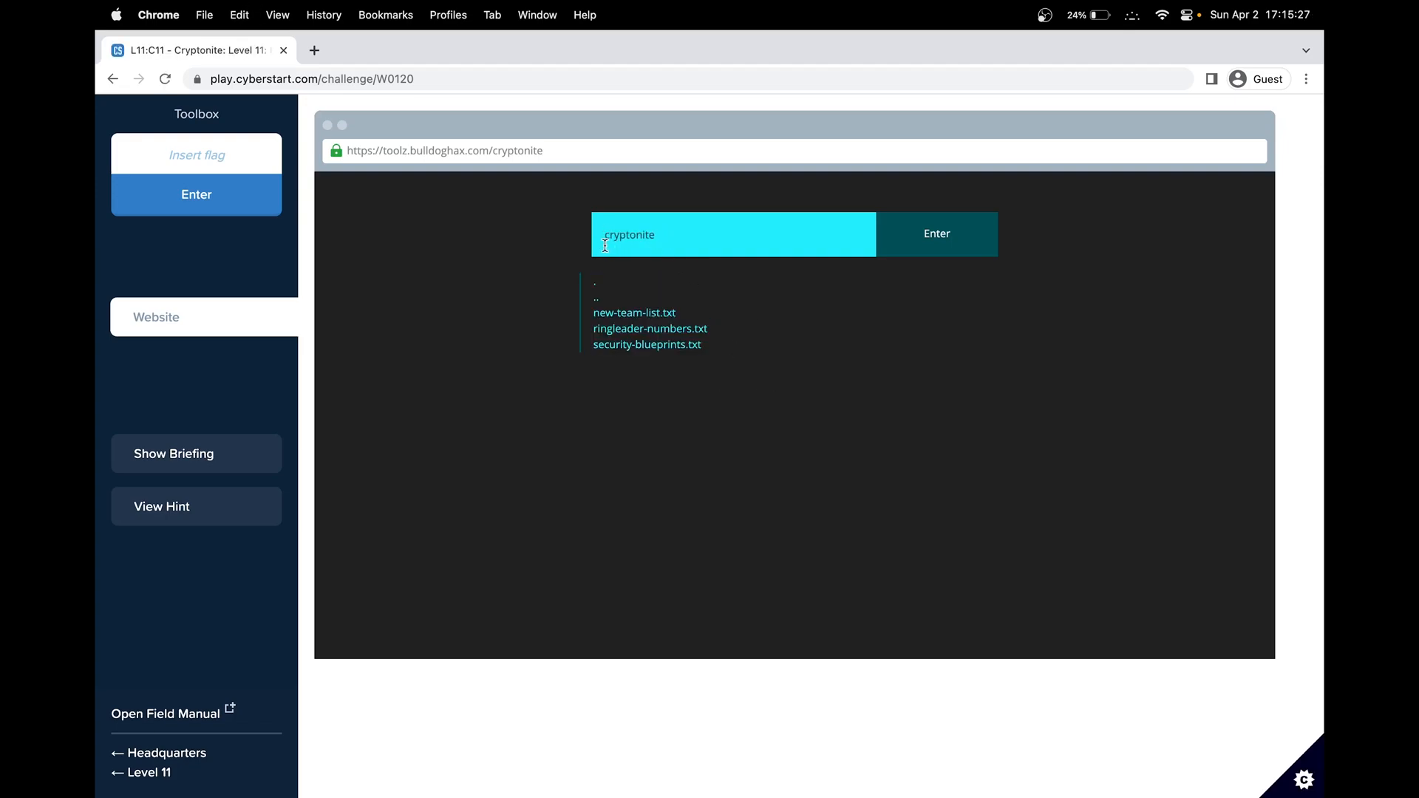
{"action": "type", "text": "-n;"}
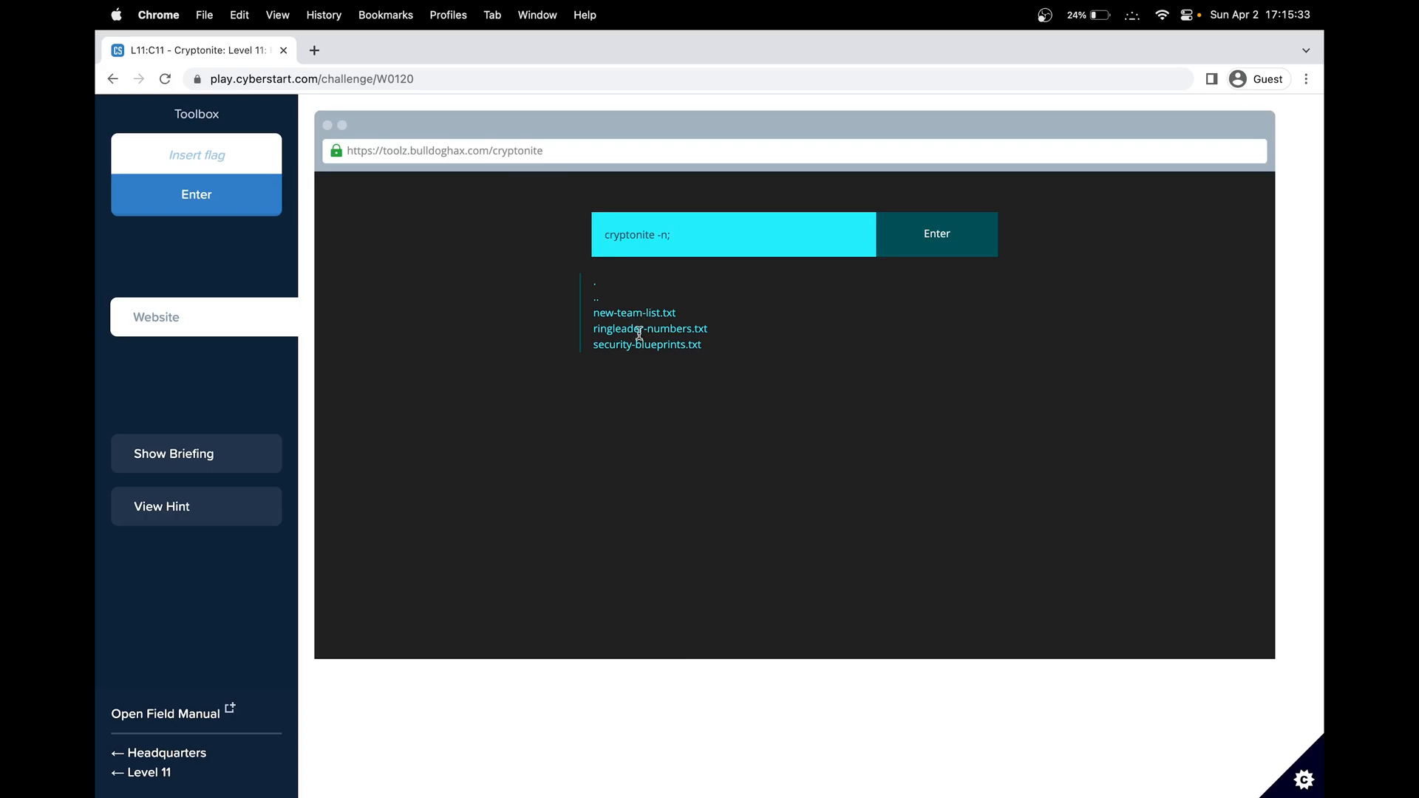
{"action": "double_click", "coordinate": [648, 345]}
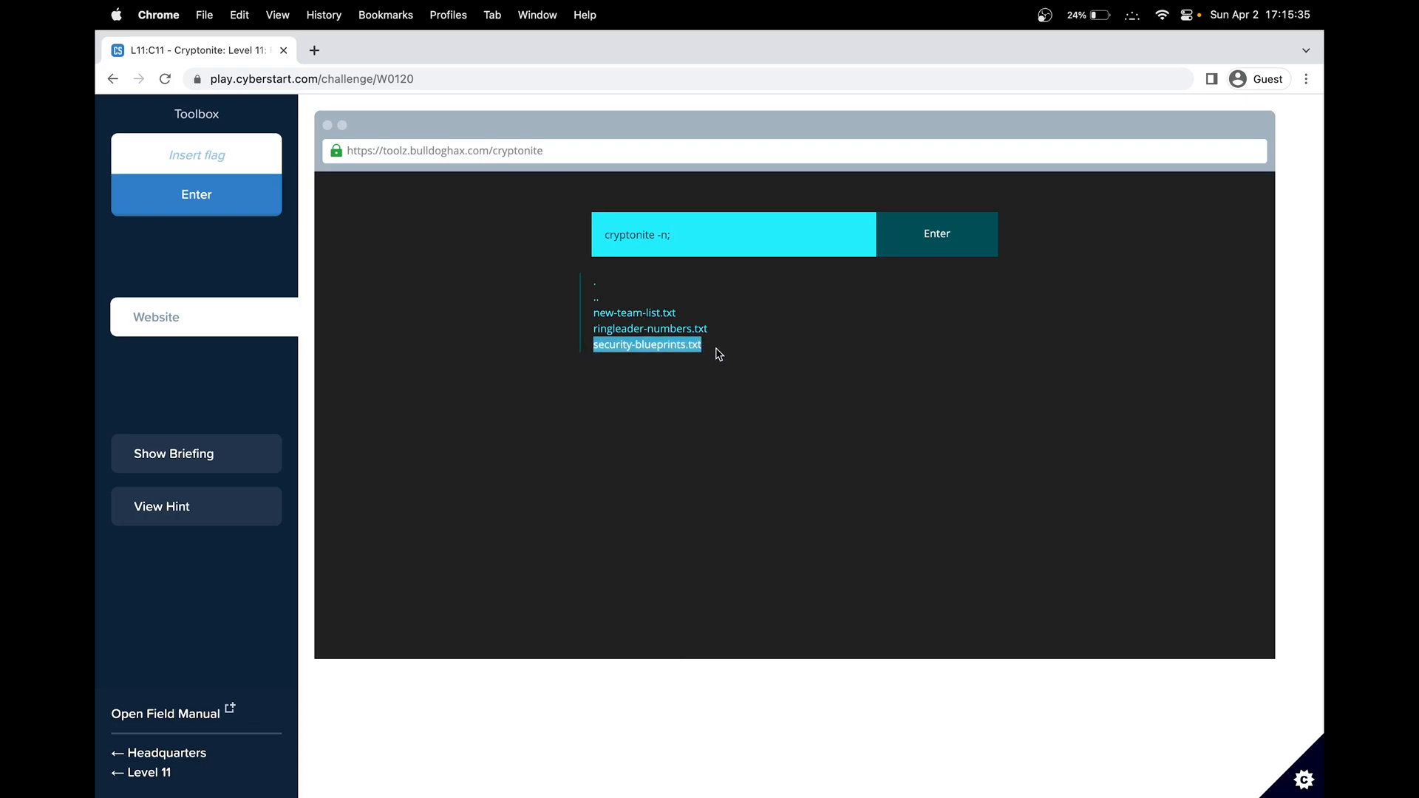
{"action": "type", "text": "ca"}
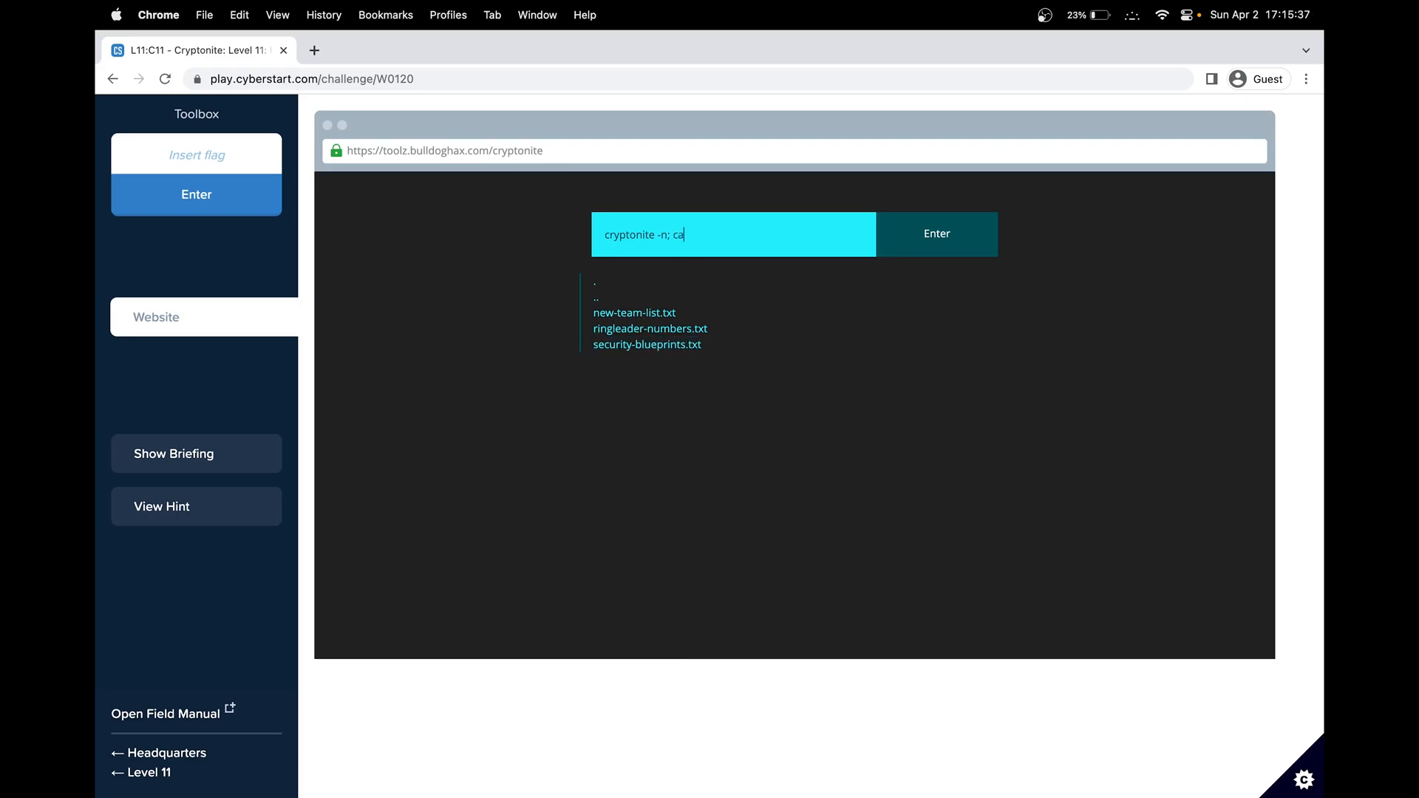
{"action": "left_click", "coordinate": [937, 234]}
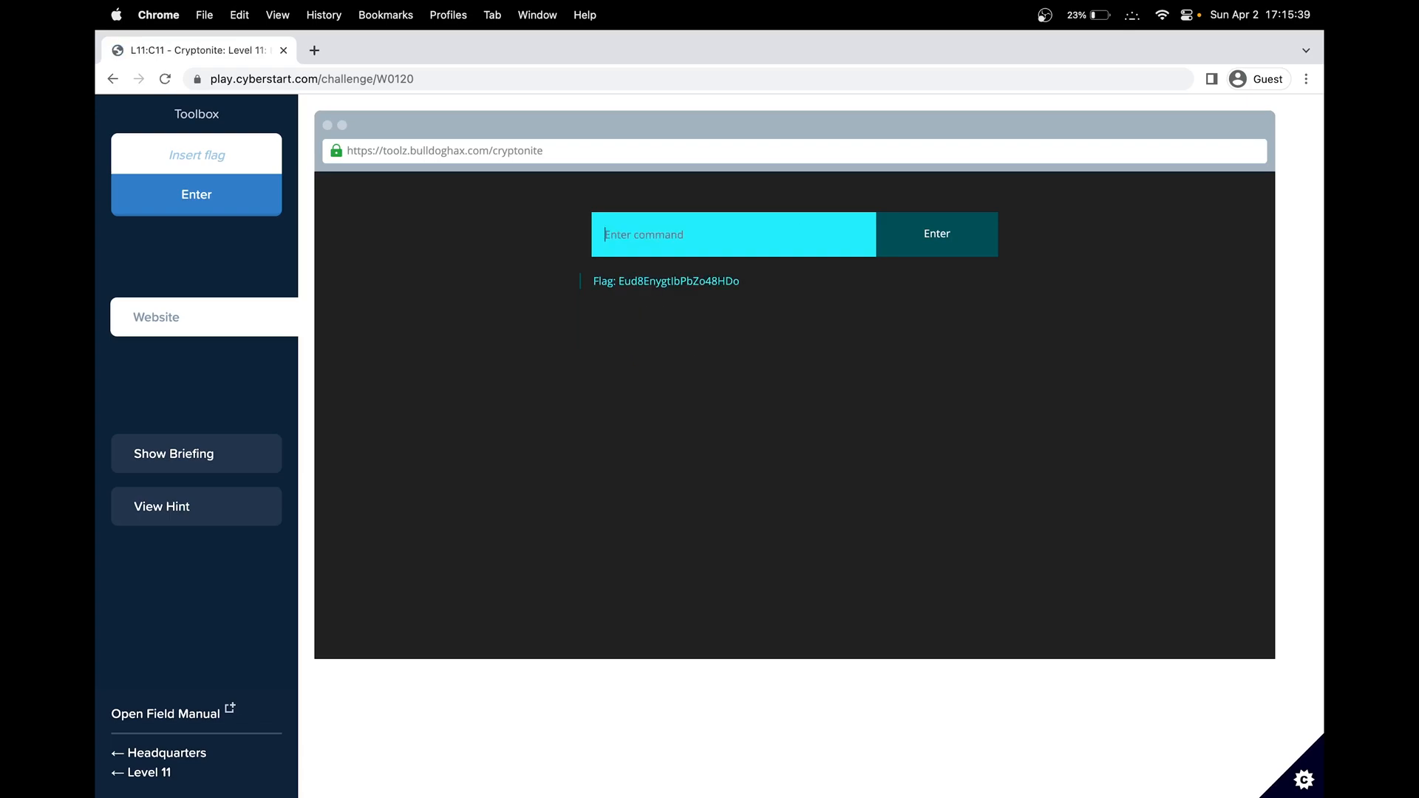
{"action": "type", "text": "Eud8EnygtIbPbZo48HDo"}
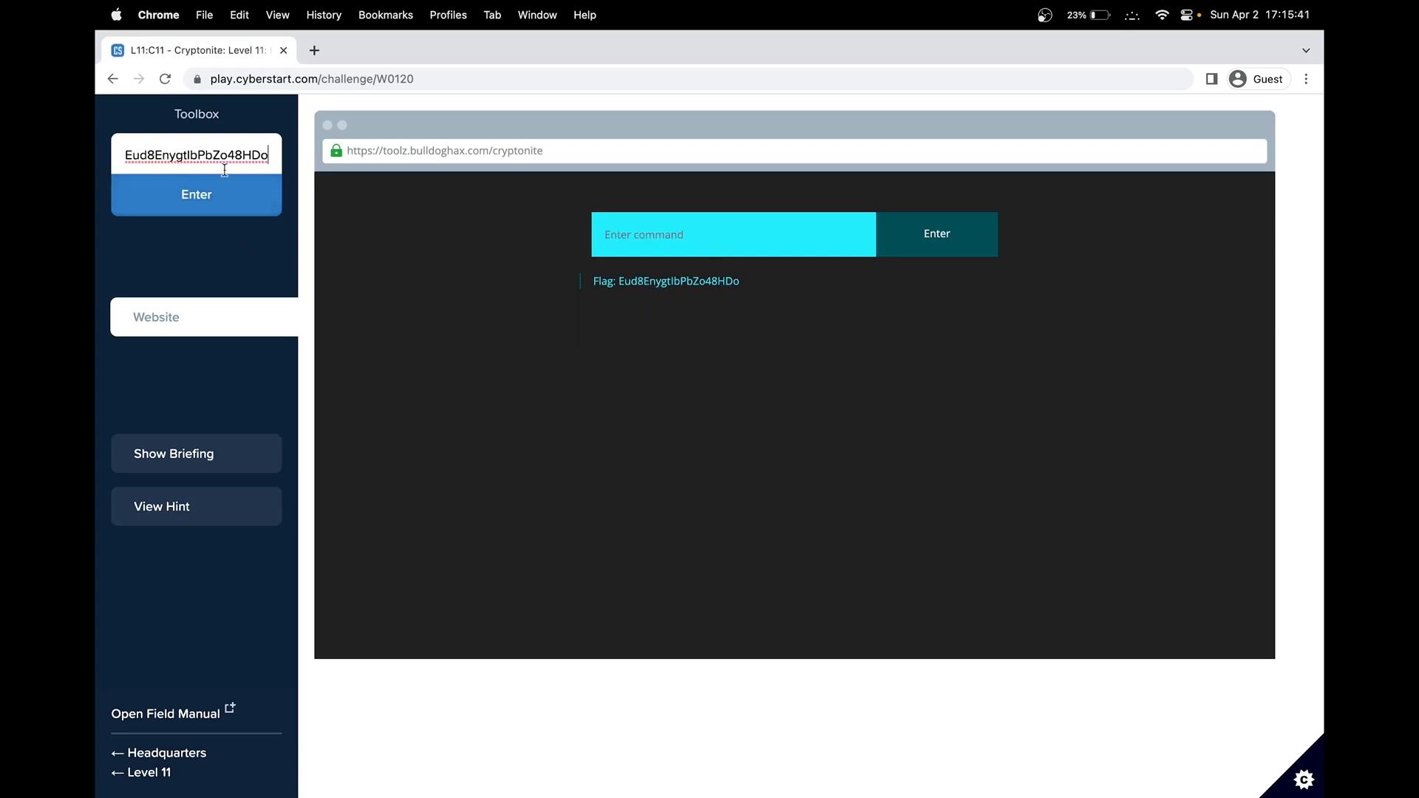
{"action": "left_click", "coordinate": [196, 195]}
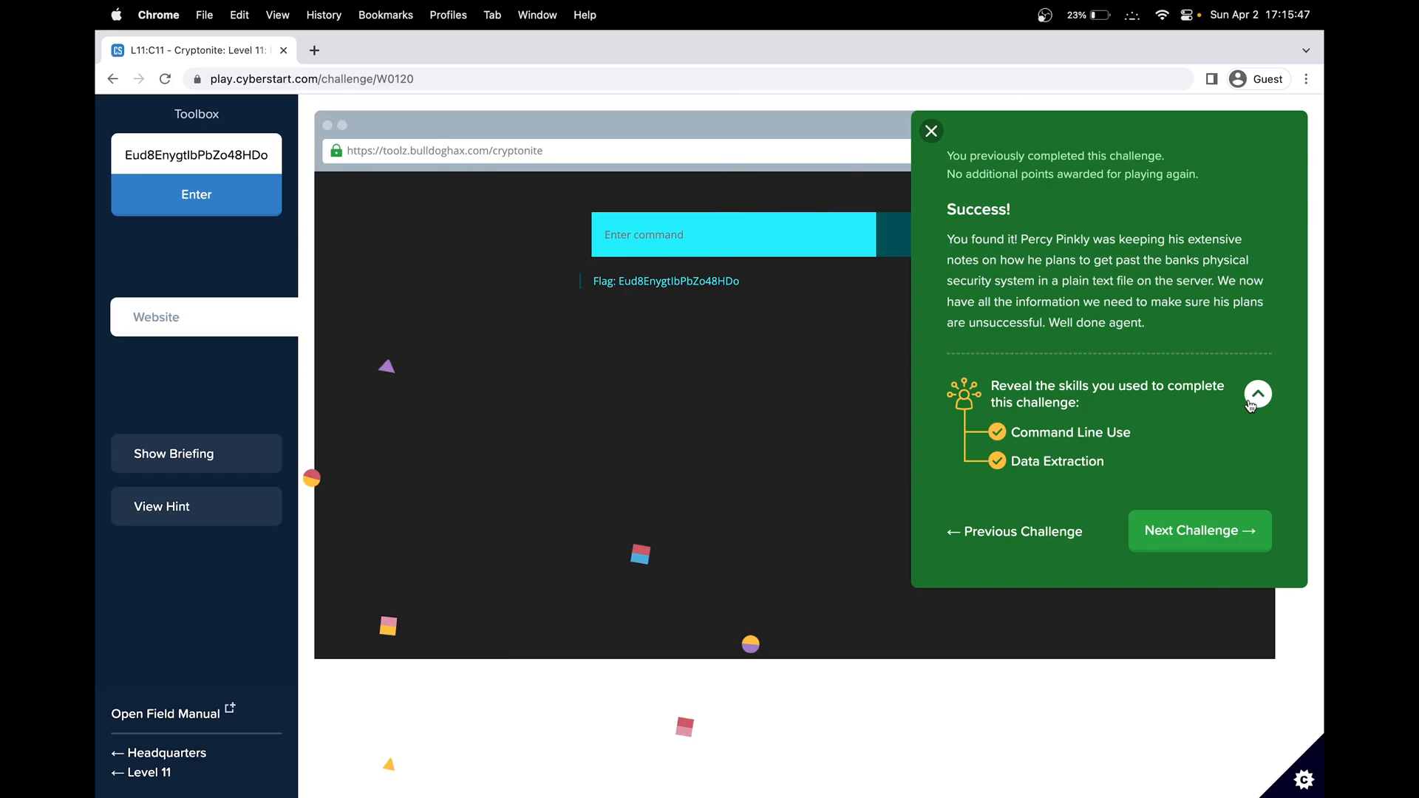